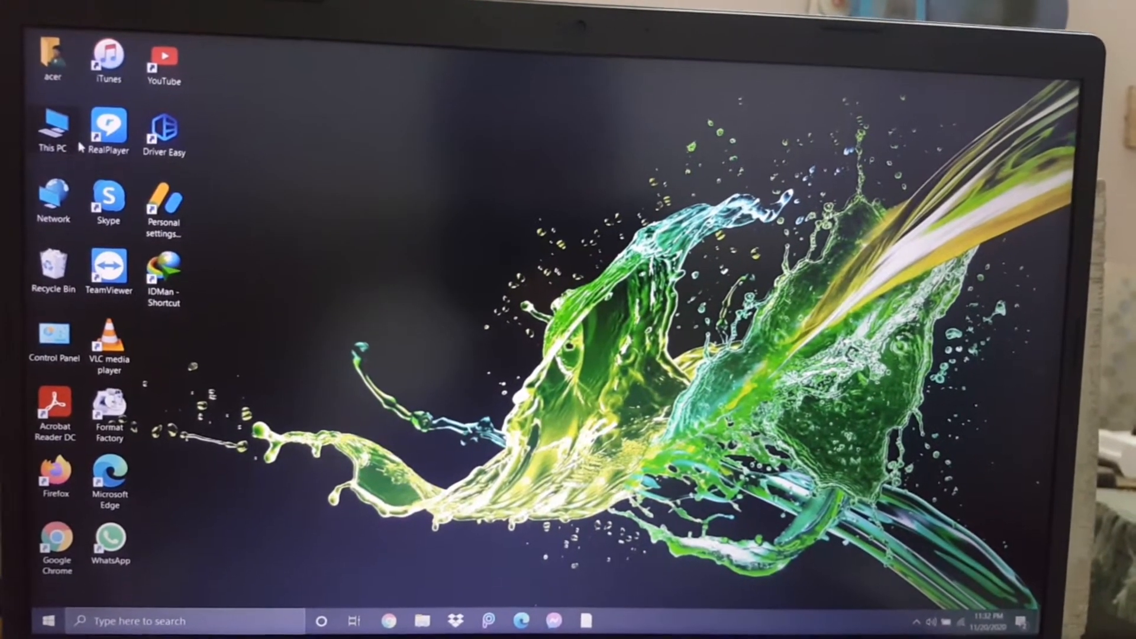
pyautogui.moveTo(81, 148)
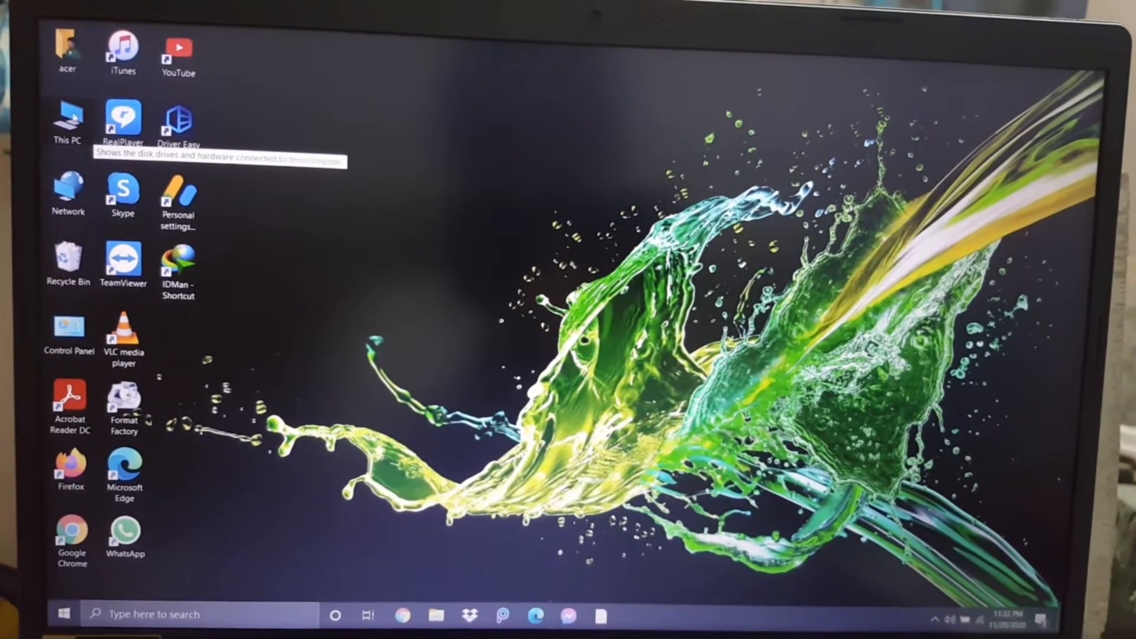
# Step: Open This PC from the desktop to list the user folders and the C: and D: drives
pyautogui.doubleClick(64, 118)
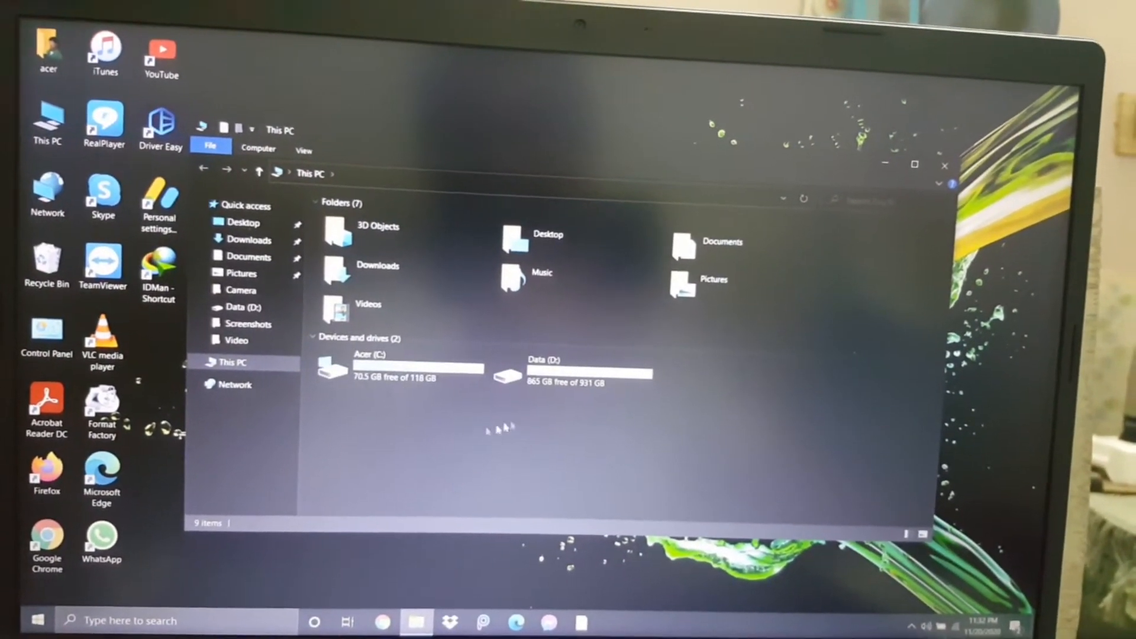
pyautogui.click(568, 379)
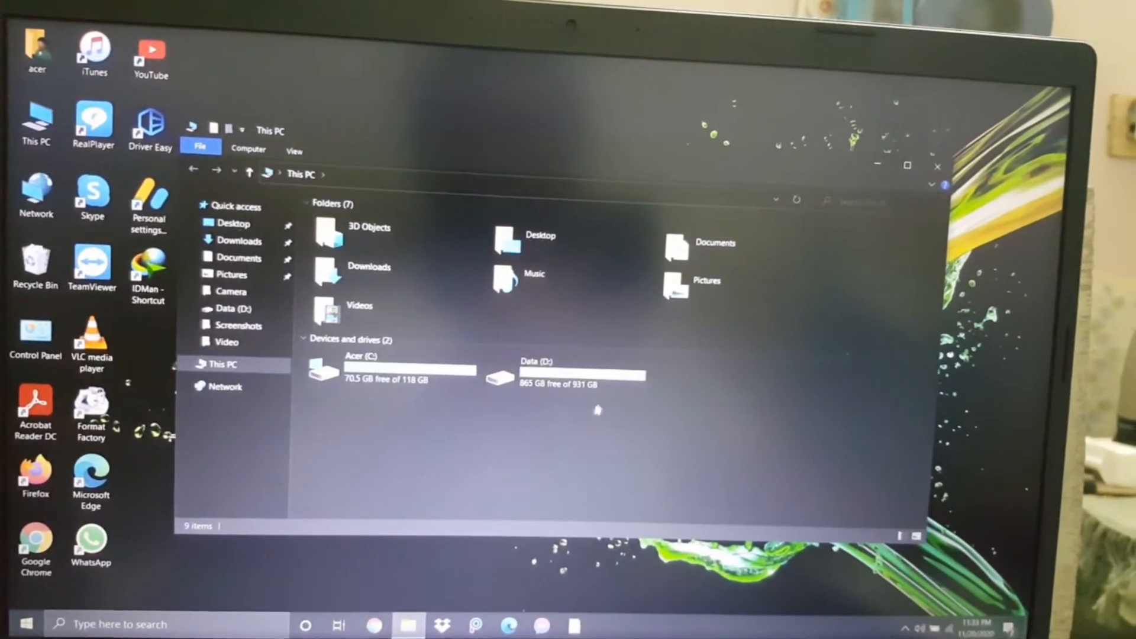
pyautogui.click(555, 374)
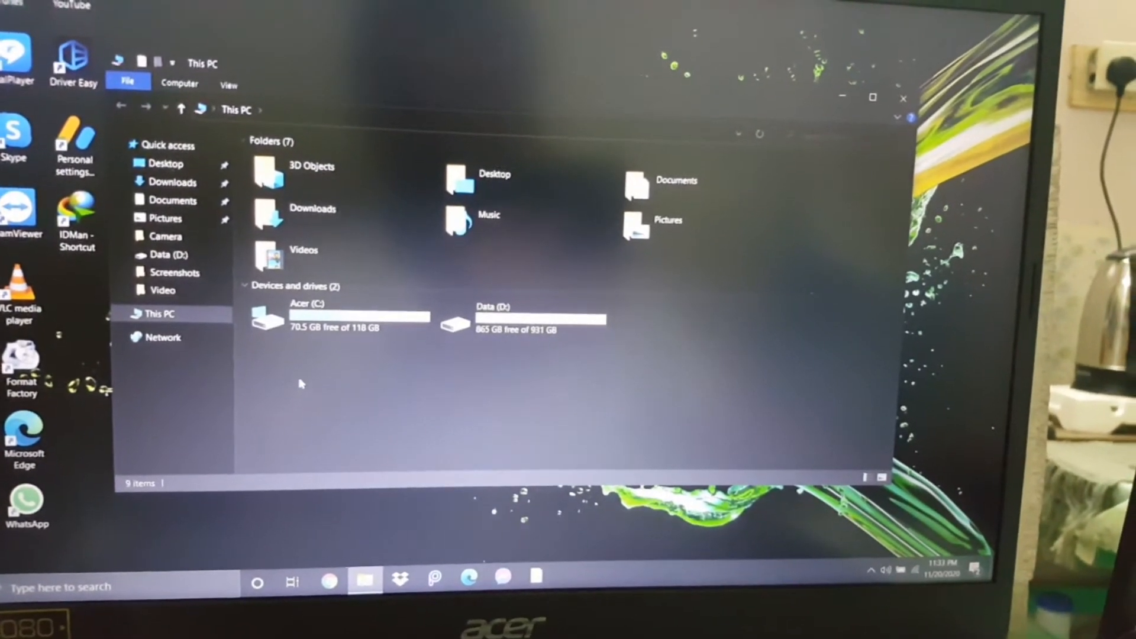
pyautogui.click(301, 259)
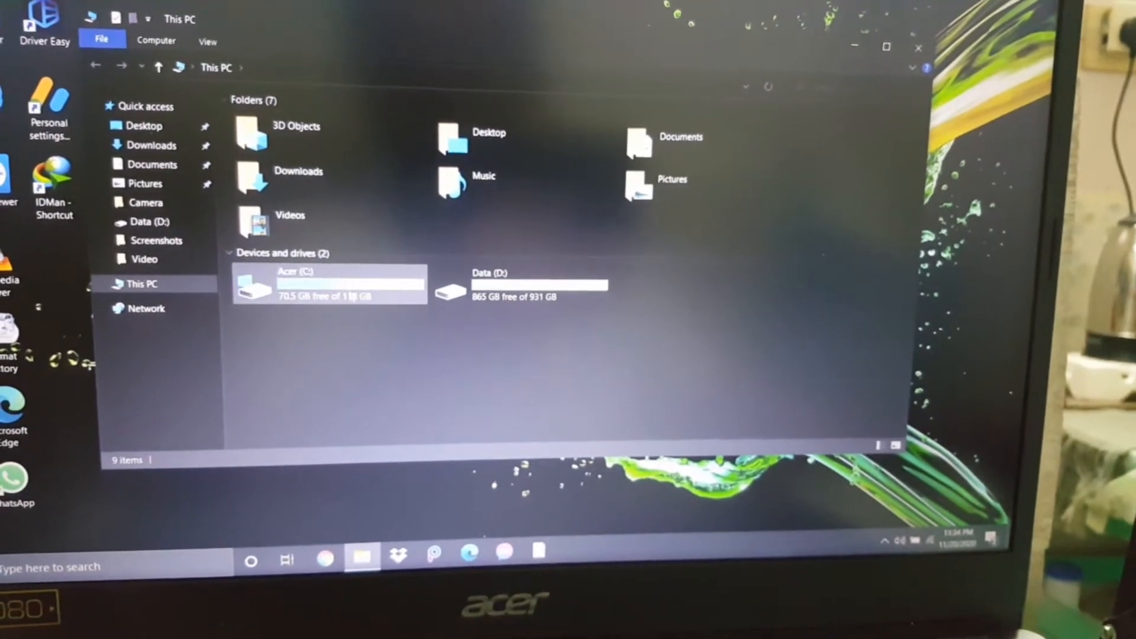
pyautogui.moveTo(331, 324)
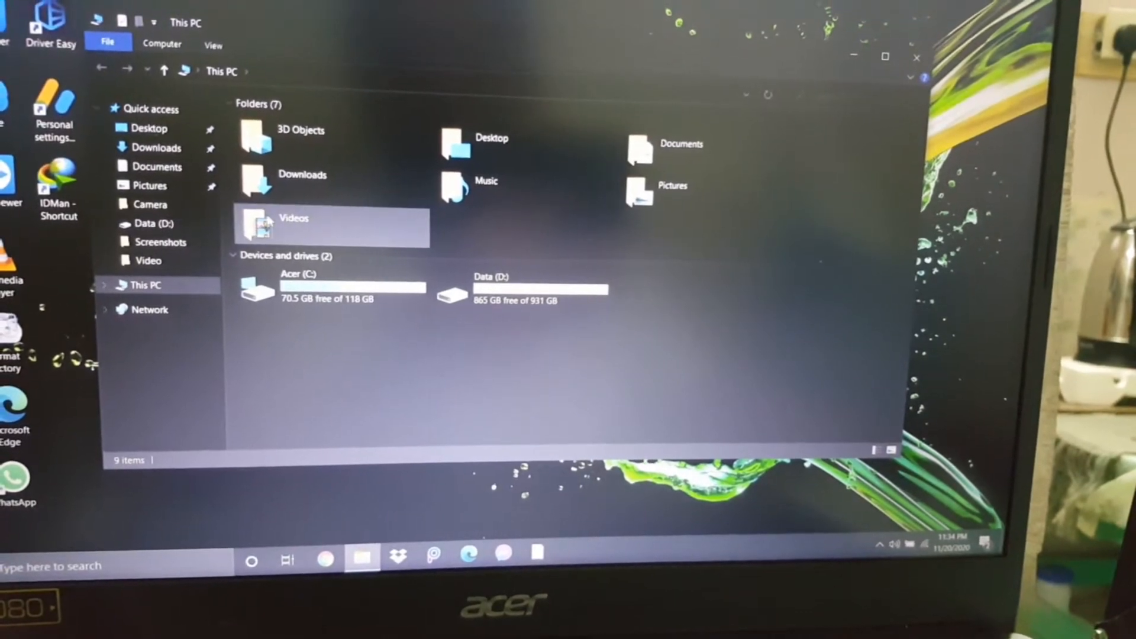
pyautogui.moveTo(294, 225)
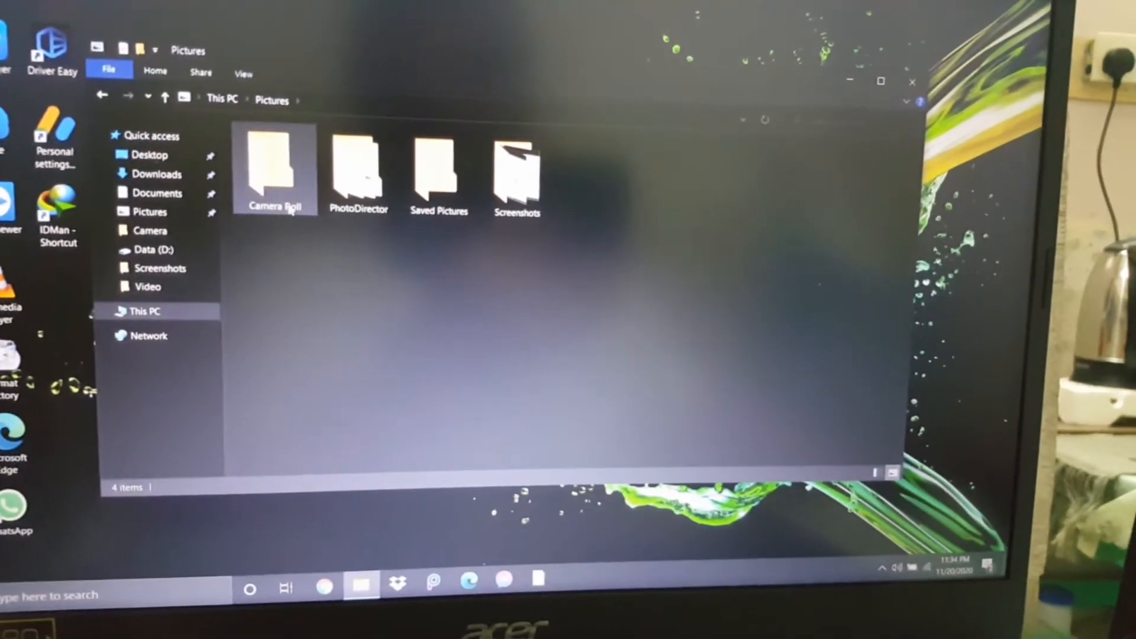
pyautogui.doubleClick(275, 165)
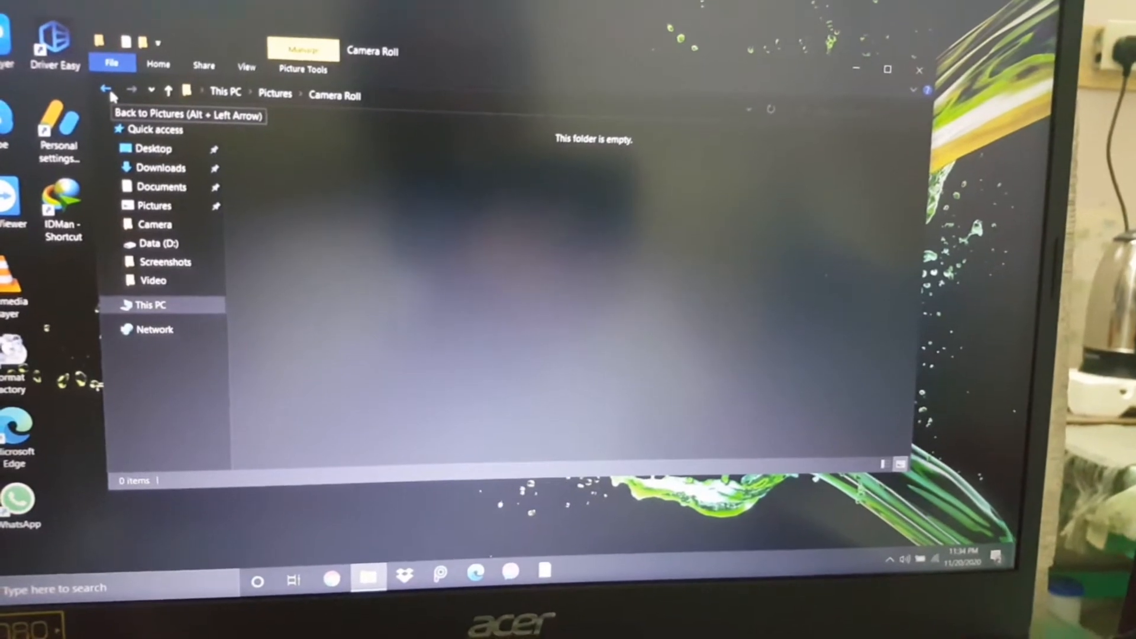
pyautogui.click(107, 88)
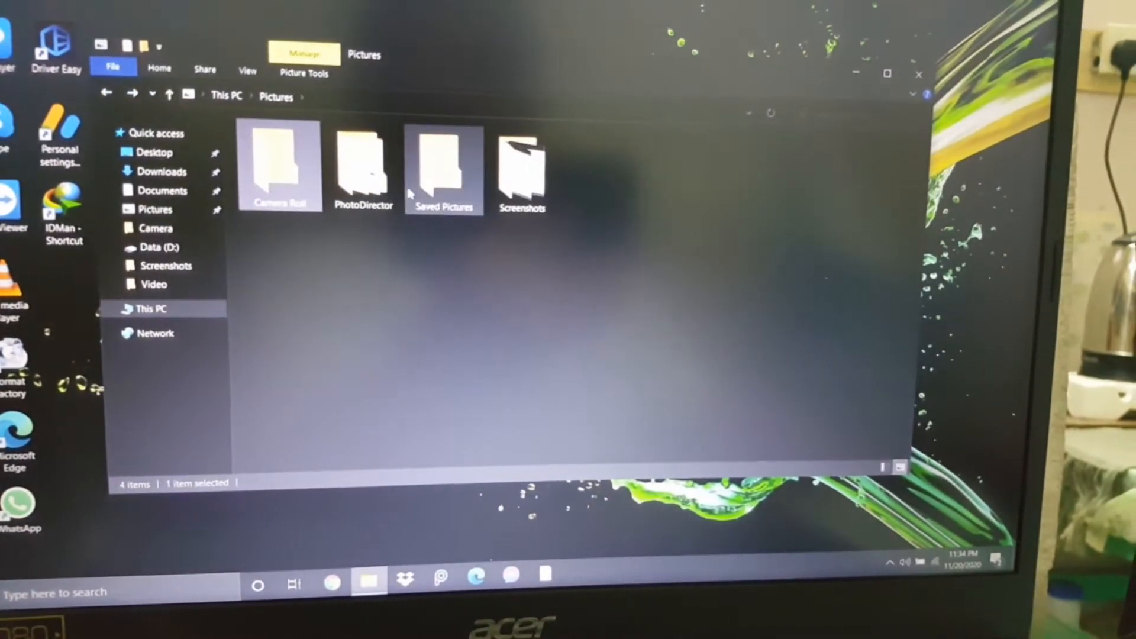
pyautogui.doubleClick(363, 165)
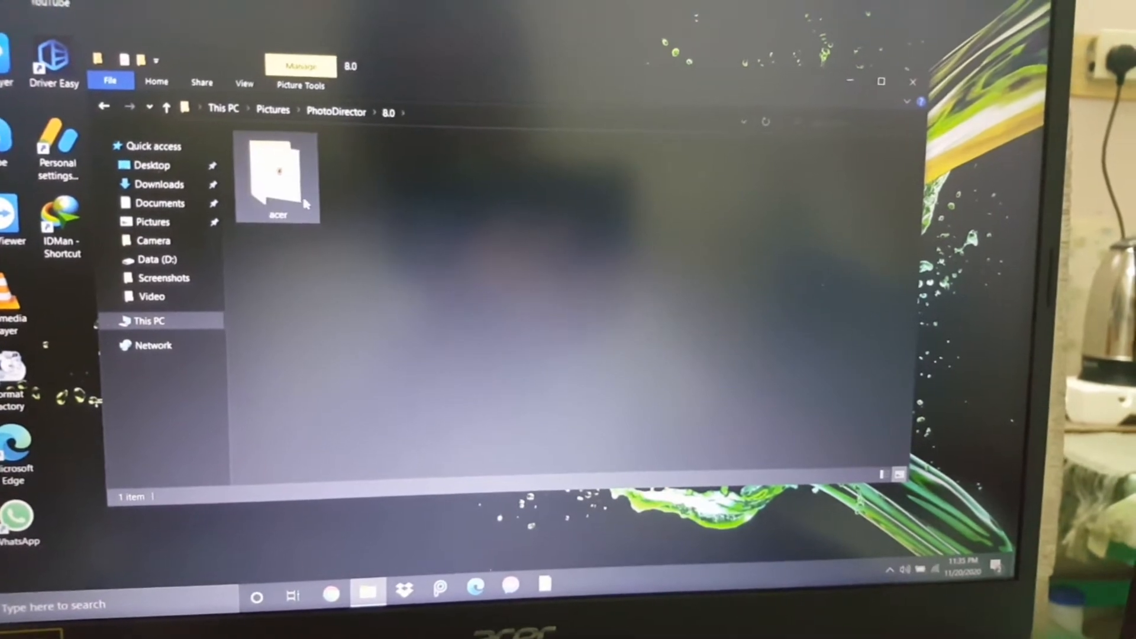
pyautogui.doubleClick(277, 177)
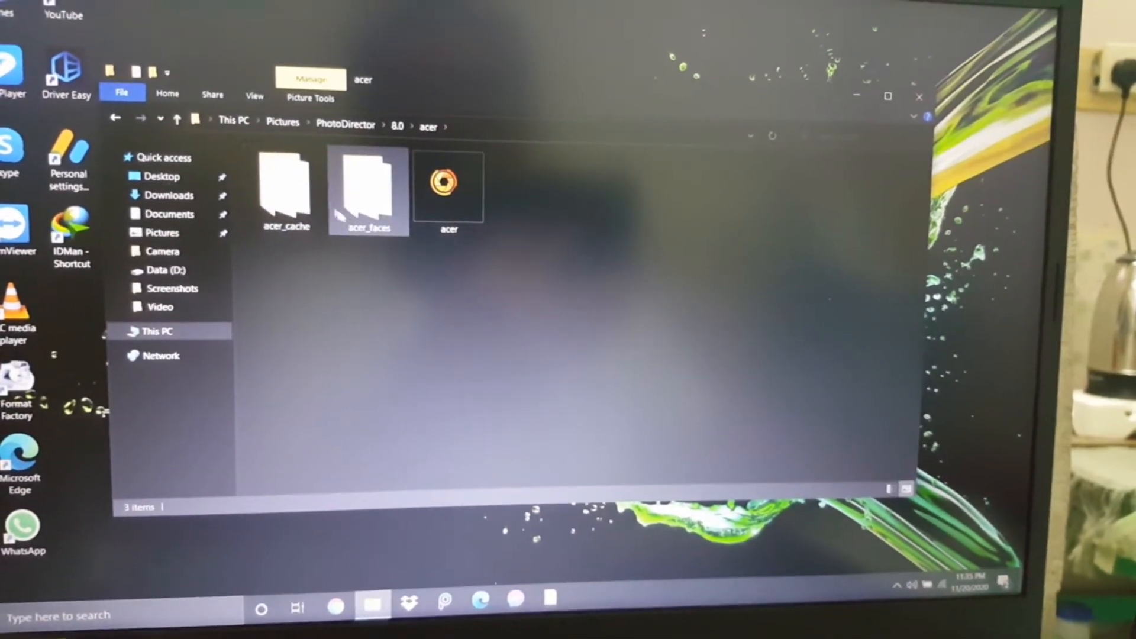
pyautogui.click(115, 118)
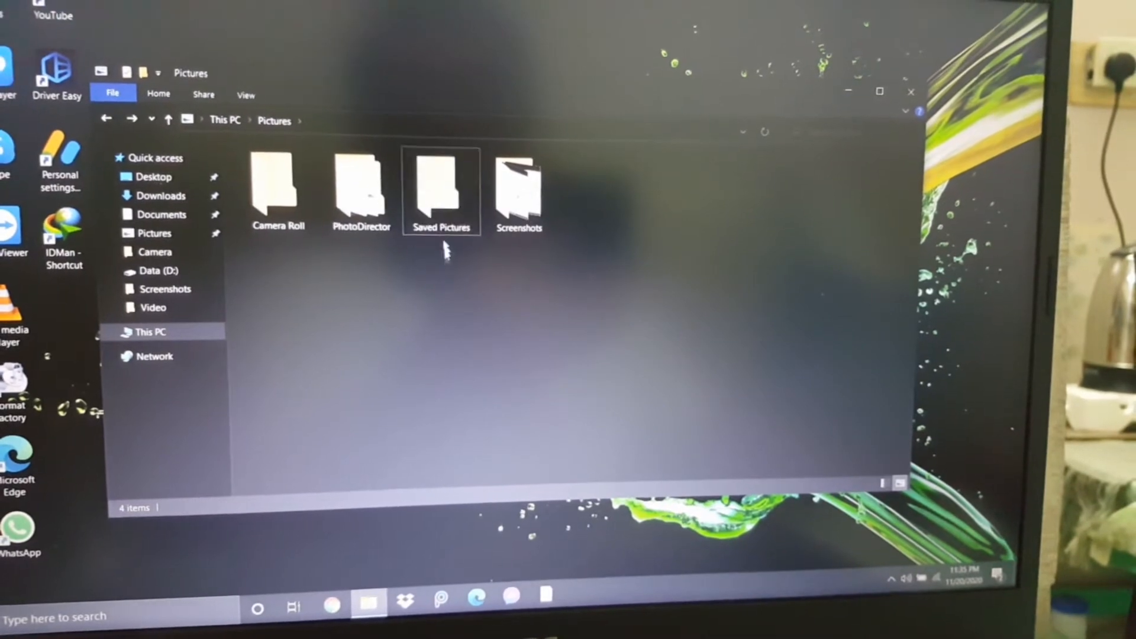
pyautogui.doubleClick(440, 189)
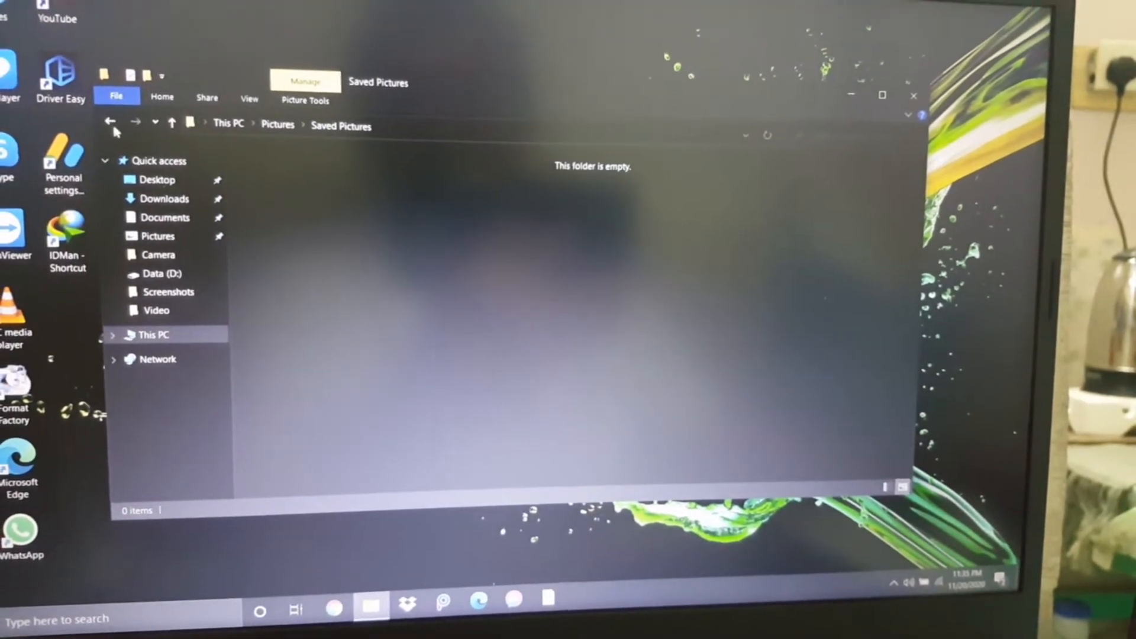
pyautogui.click(153, 333)
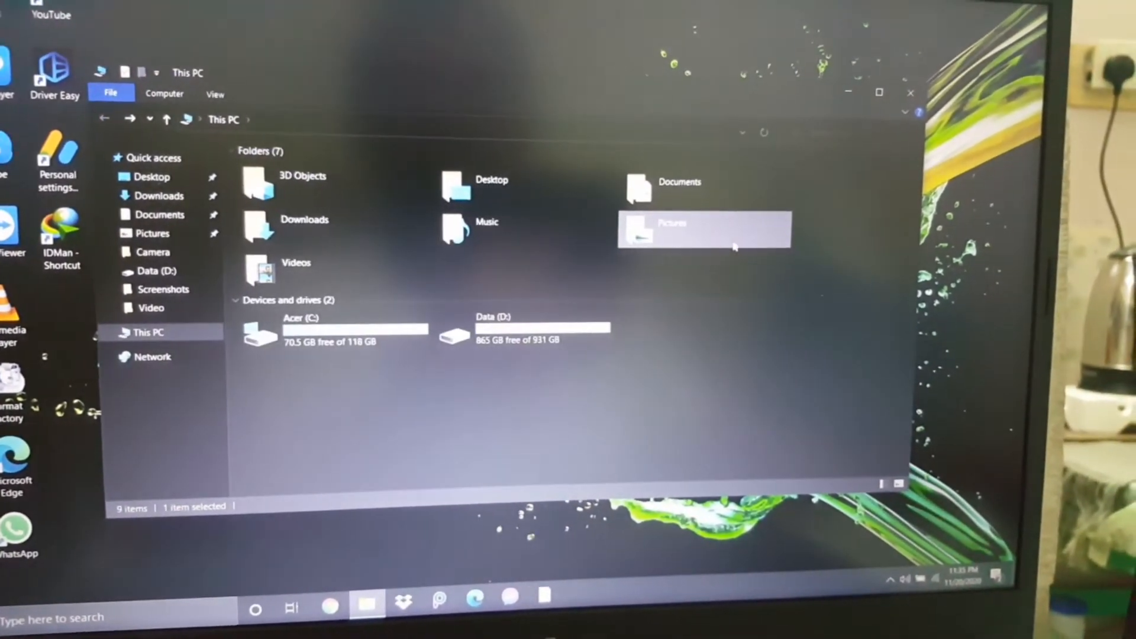
pyautogui.doubleClick(673, 222)
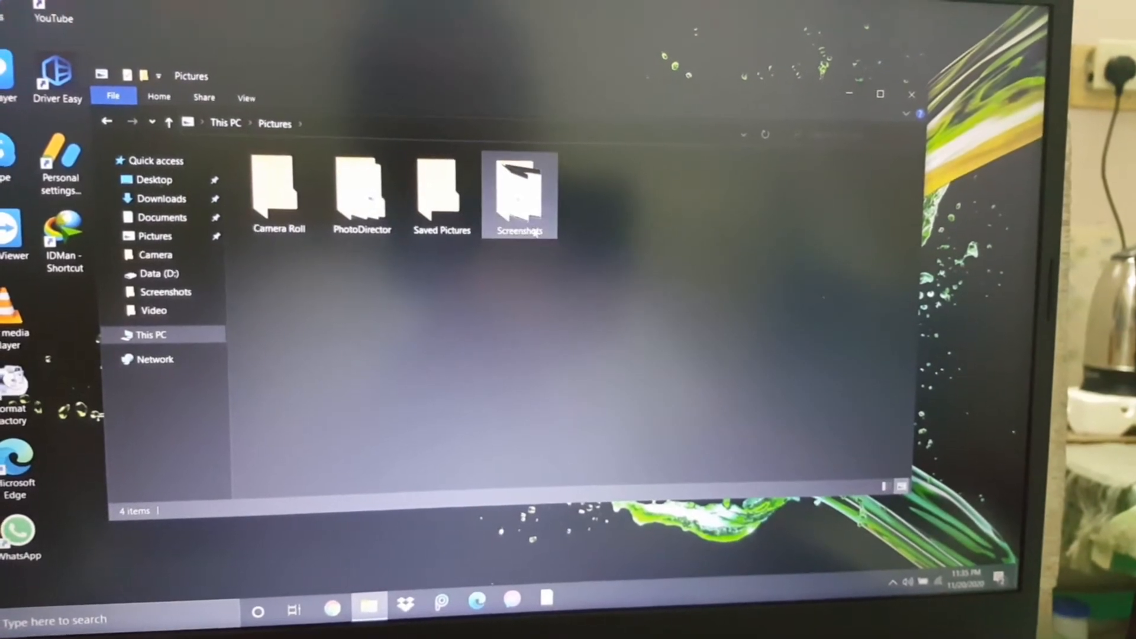
# Step: Open the Screenshots folder, preview Screenshot (3) in Photos, then close the preview
pyautogui.doubleClick(519, 191)
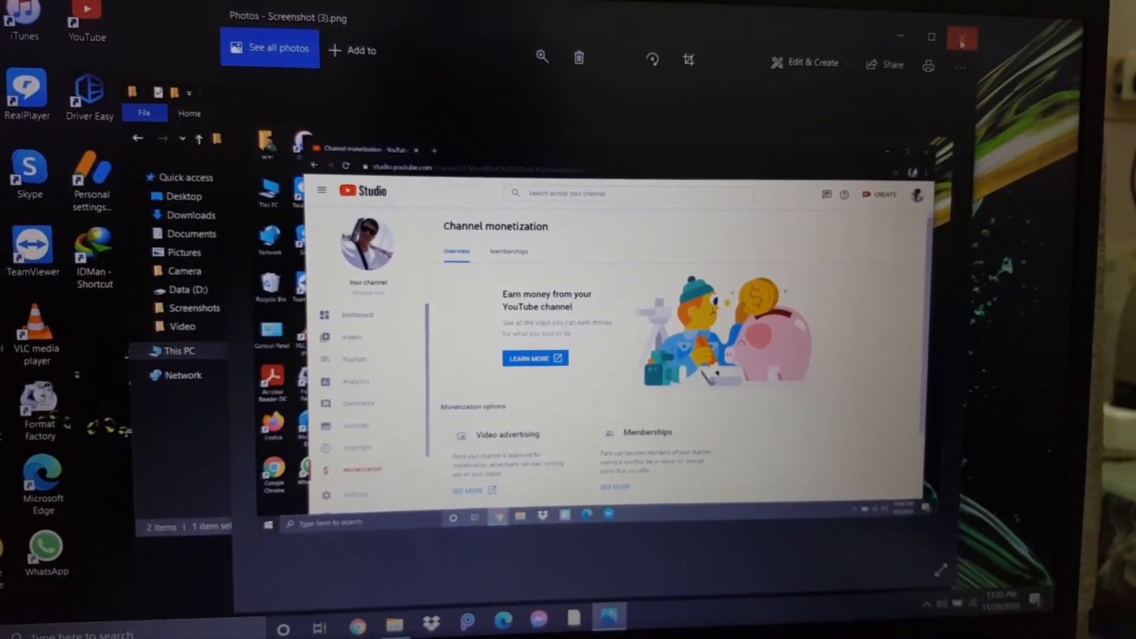
pyautogui.click(962, 38)
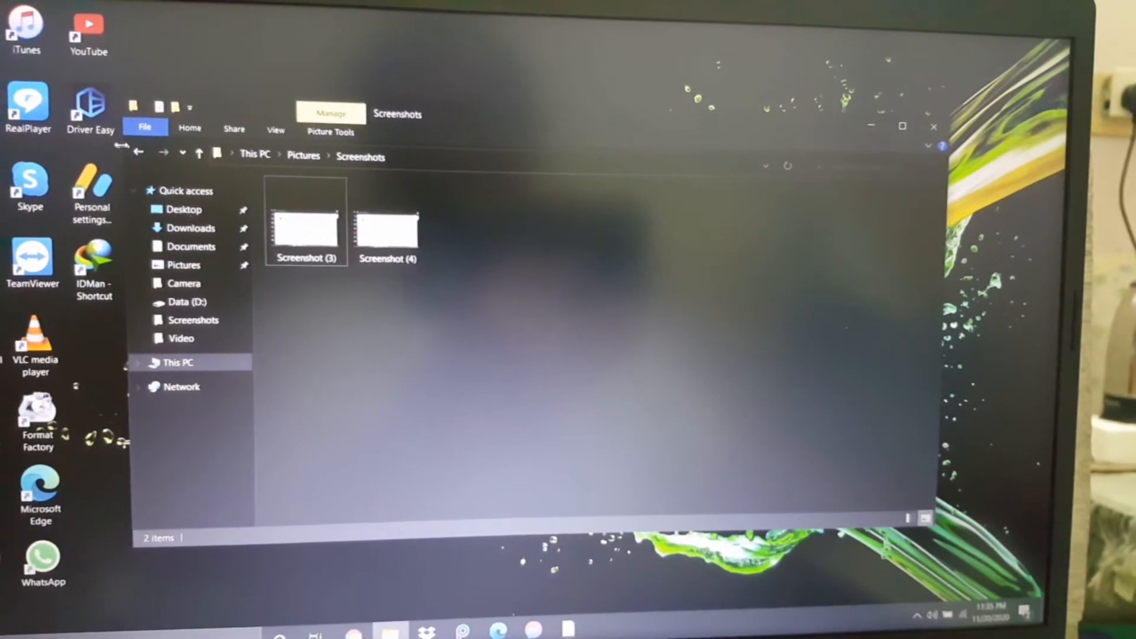
pyautogui.moveTo(137, 154)
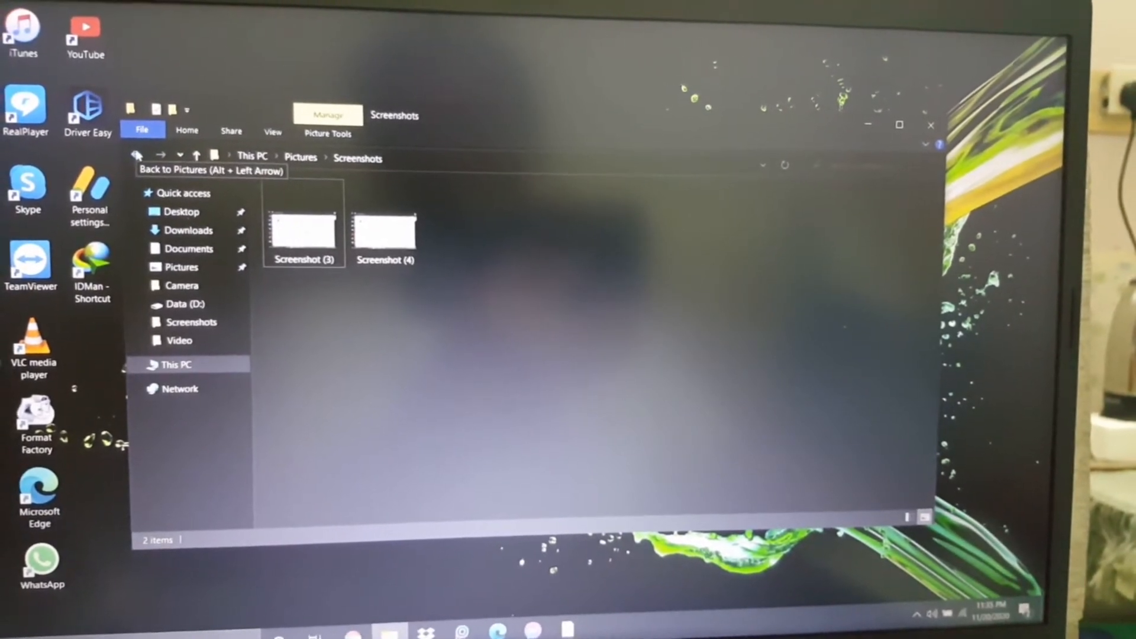
# Step: Return to This PC, look inside the Desktop folder's five shortcuts, and go back to This PC
pyautogui.click(137, 156)
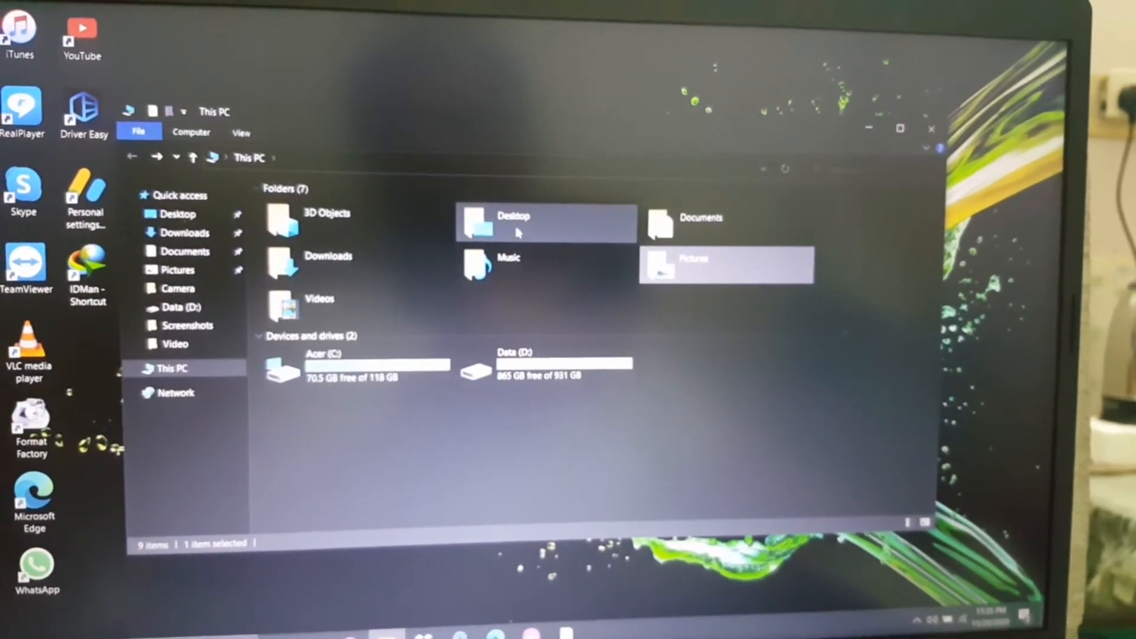
pyautogui.doubleClick(512, 223)
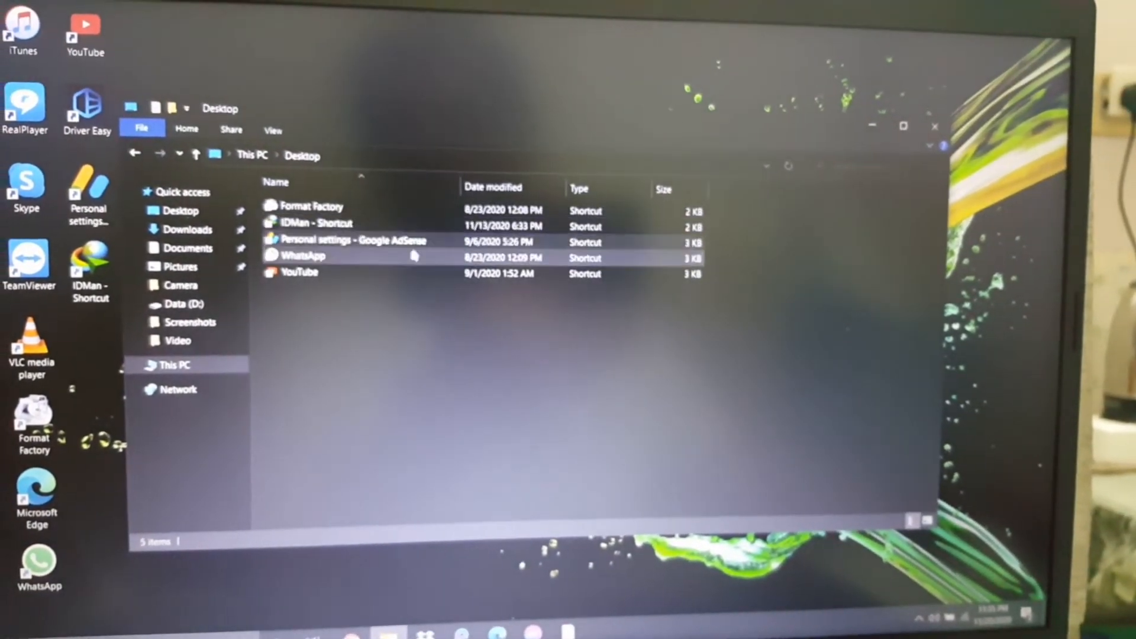
pyautogui.click(304, 274)
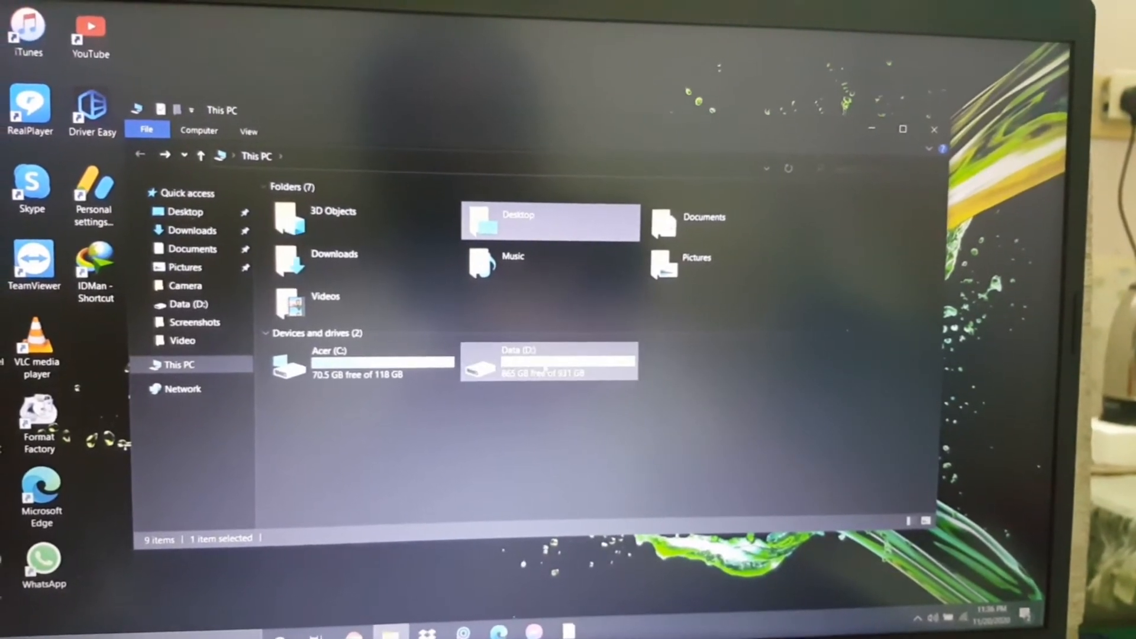
# Step: Open the Data (D:) drive and browse through its Camera folder of 162 photos and videos
pyautogui.doubleClick(546, 362)
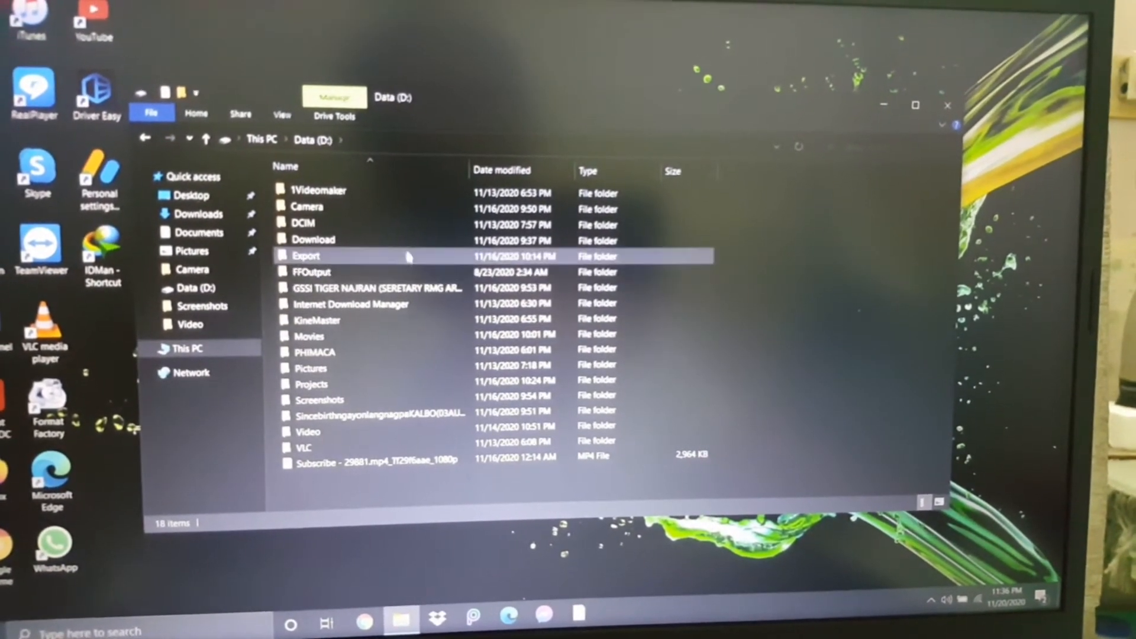
pyautogui.click(301, 206)
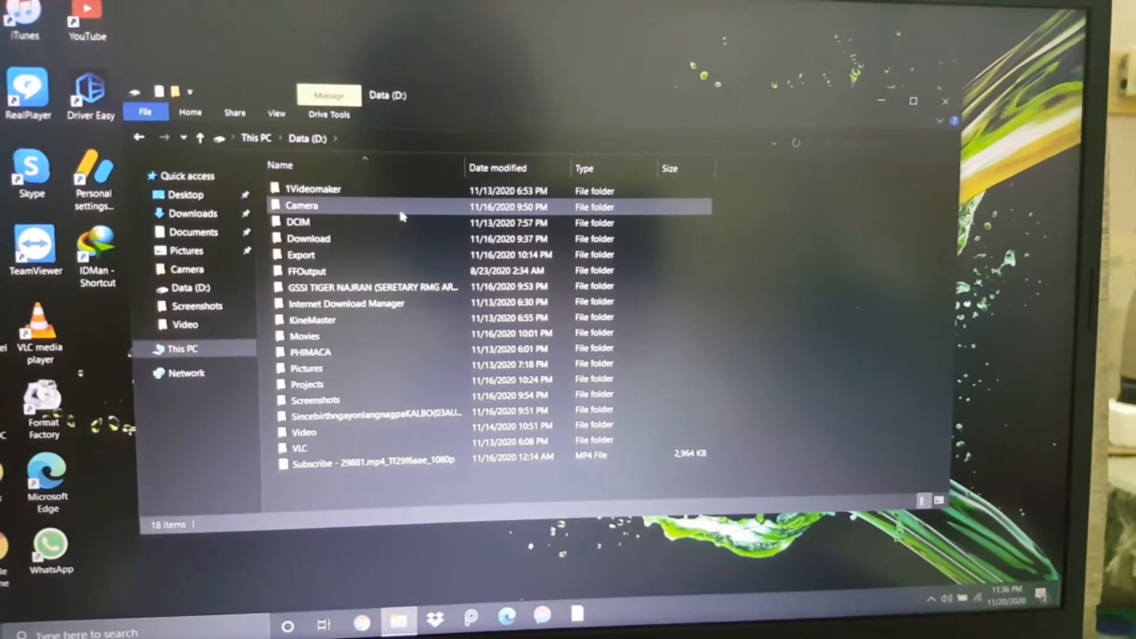
pyautogui.doubleClick(301, 206)
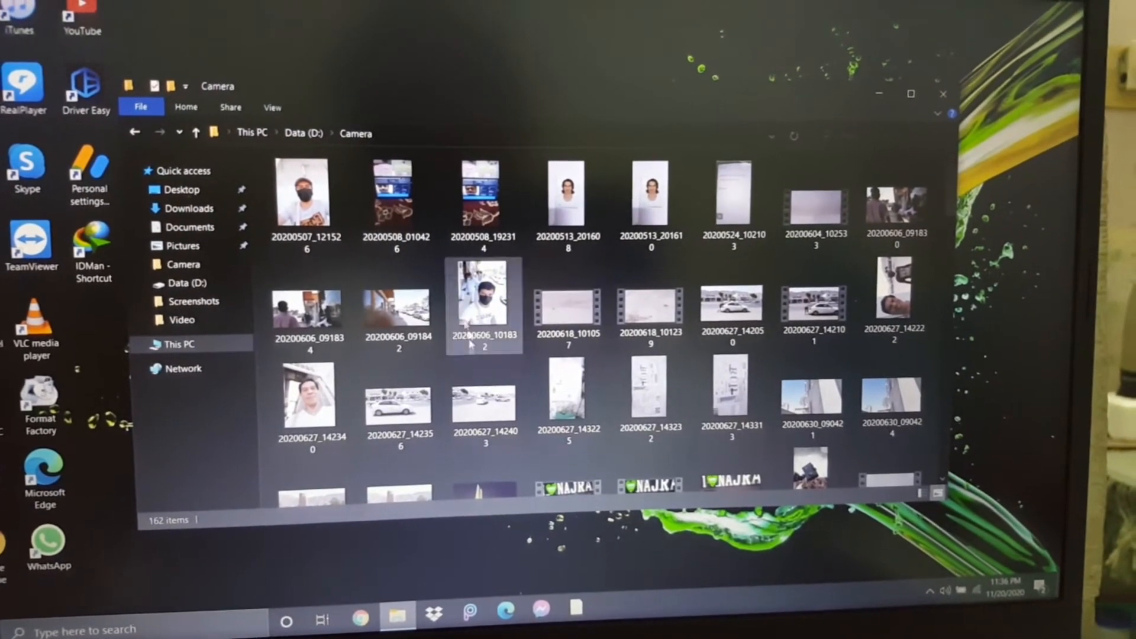
pyautogui.scroll(-3)
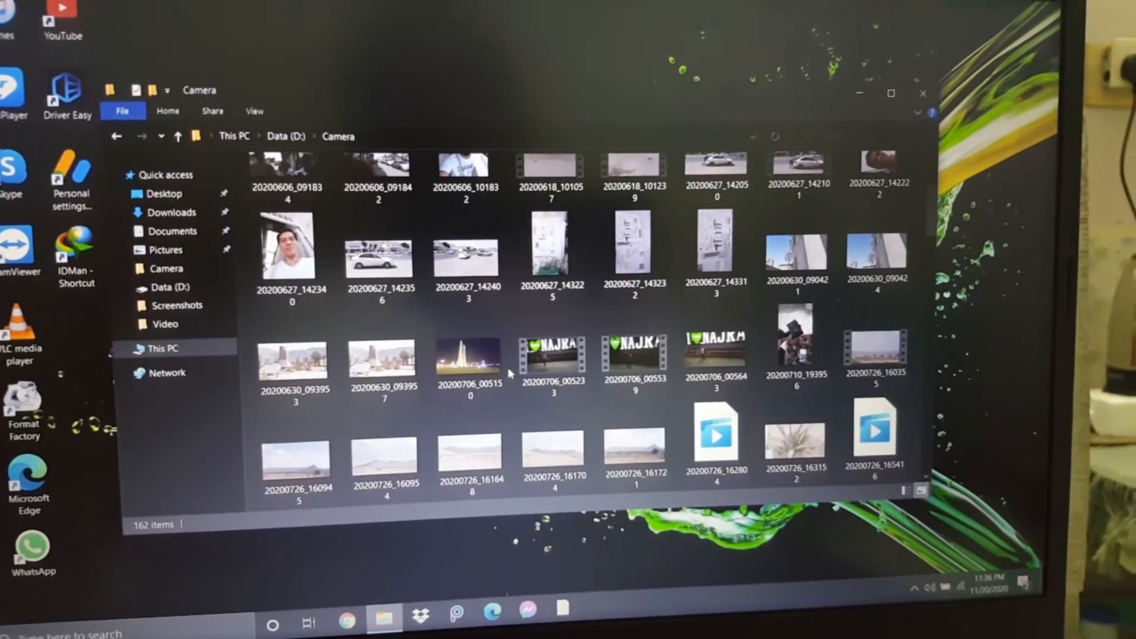
pyautogui.scroll(-3)
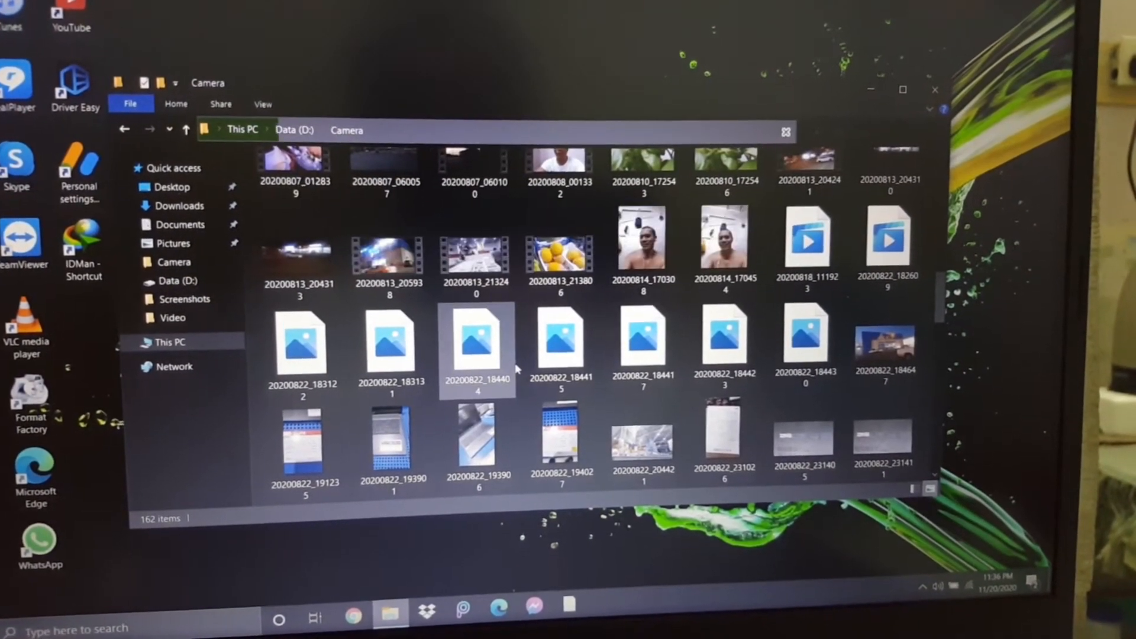
pyautogui.scroll(-3)
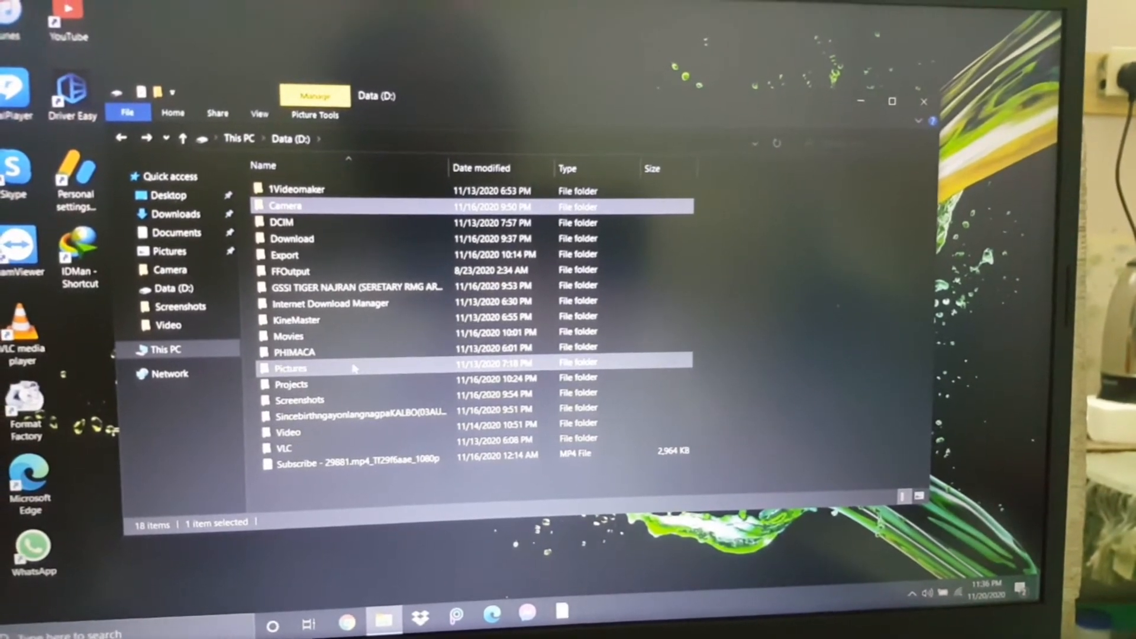
# Step: Open the Pictures folder on Data (D:) and look into its Messenger subfolder
pyautogui.doubleClick(291, 368)
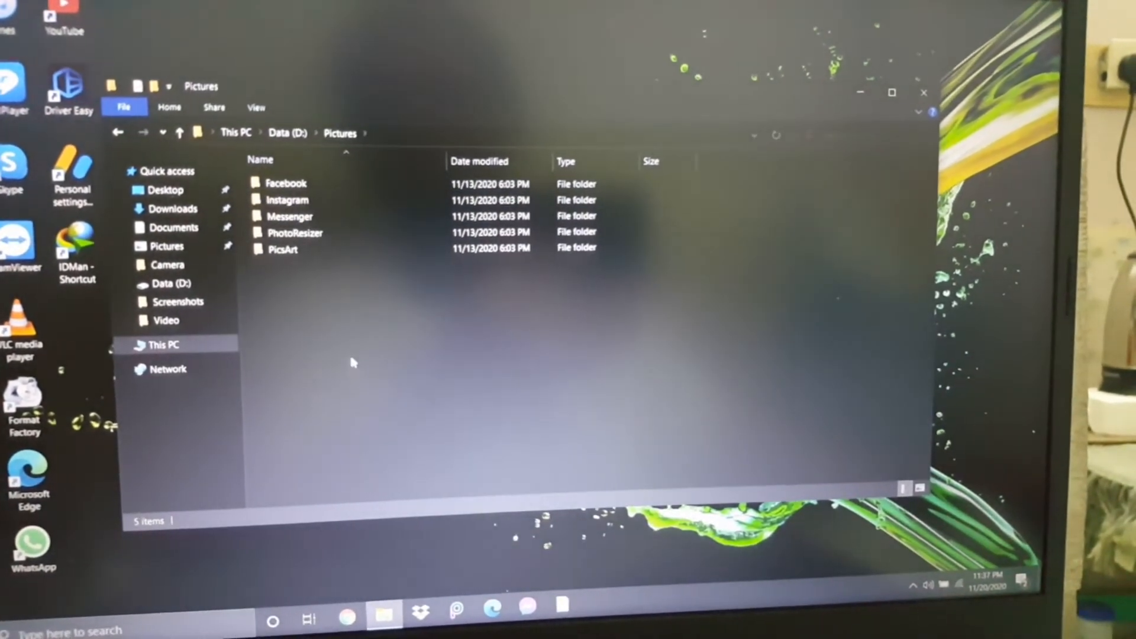
pyautogui.doubleClick(286, 200)
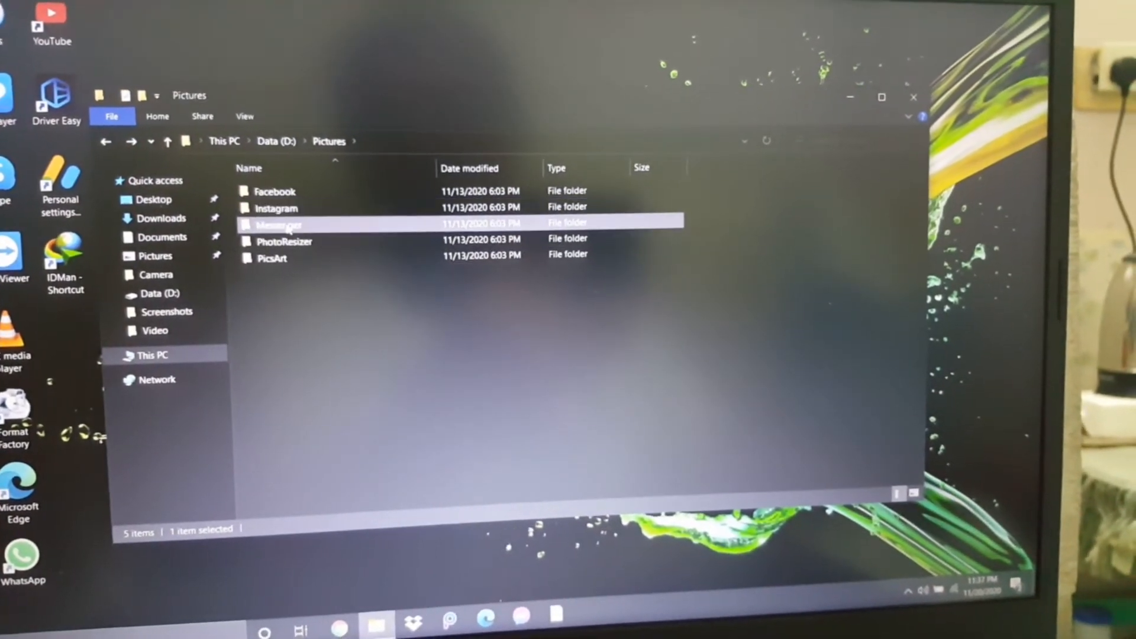
pyautogui.doubleClick(279, 225)
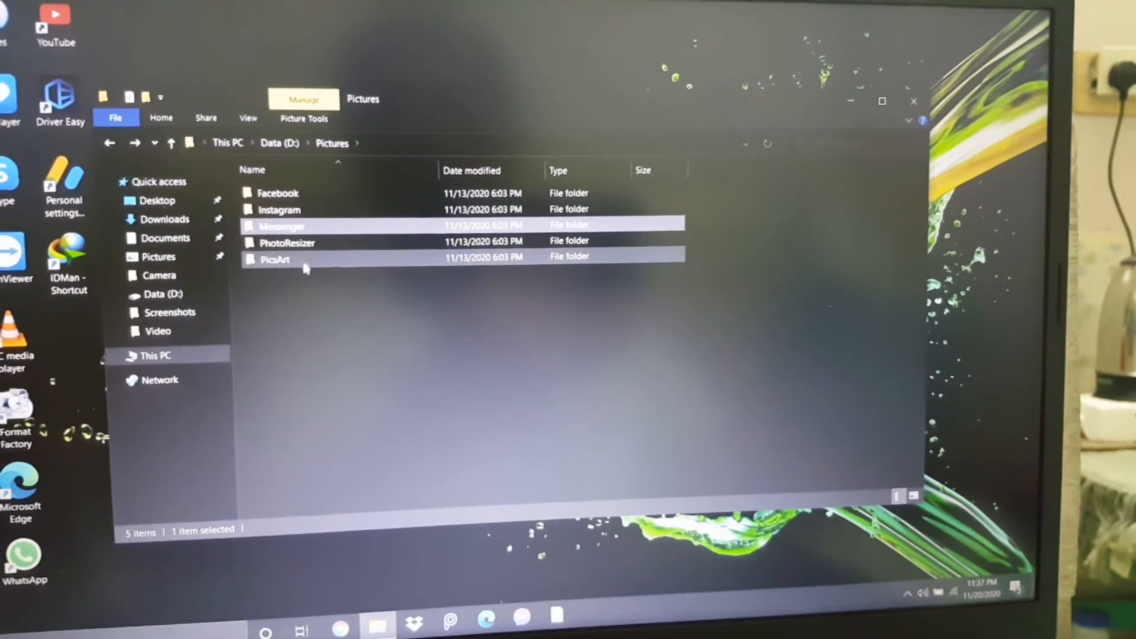
pyautogui.moveTo(110, 142)
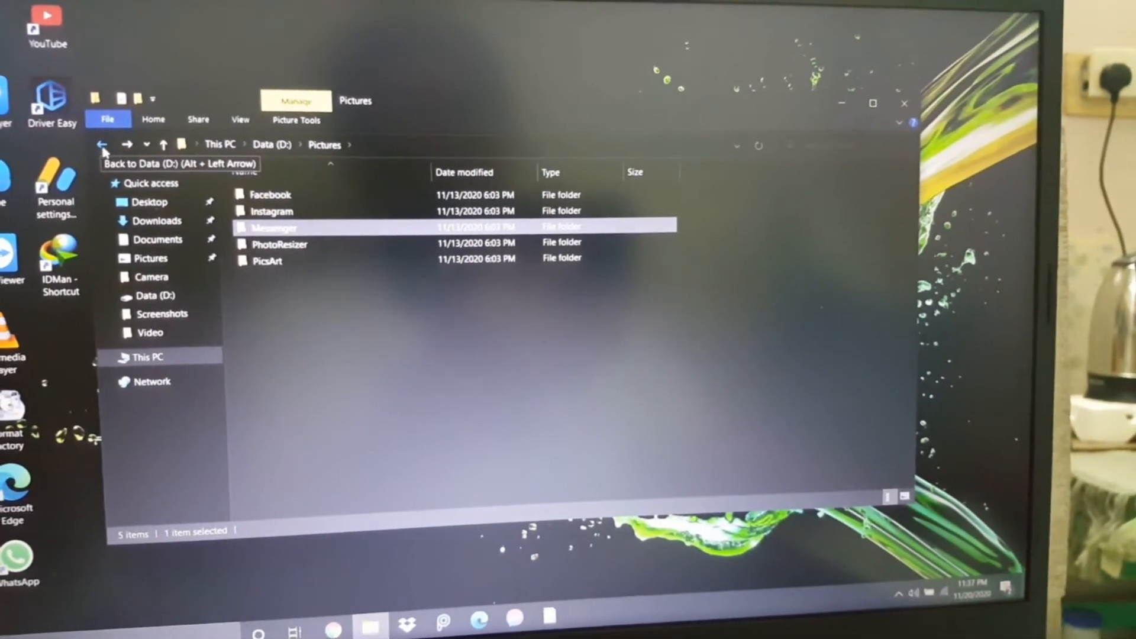
# Step: Go back to the Data (D:) root and browse the 71-item Screenshots folder
pyautogui.click(101, 145)
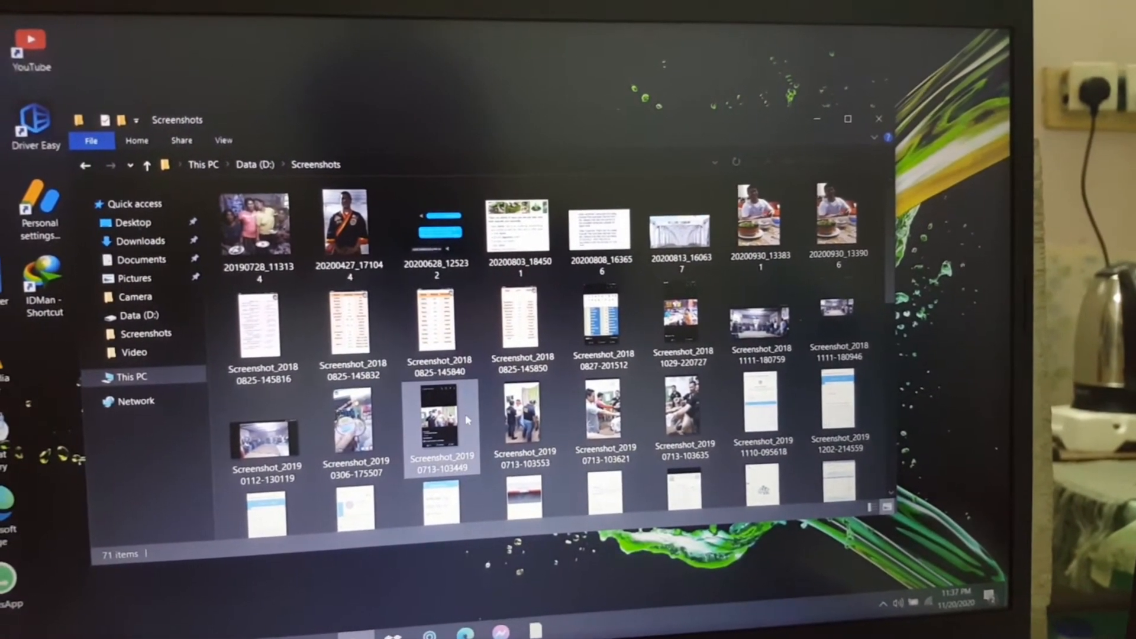
pyautogui.moveTo(452, 405)
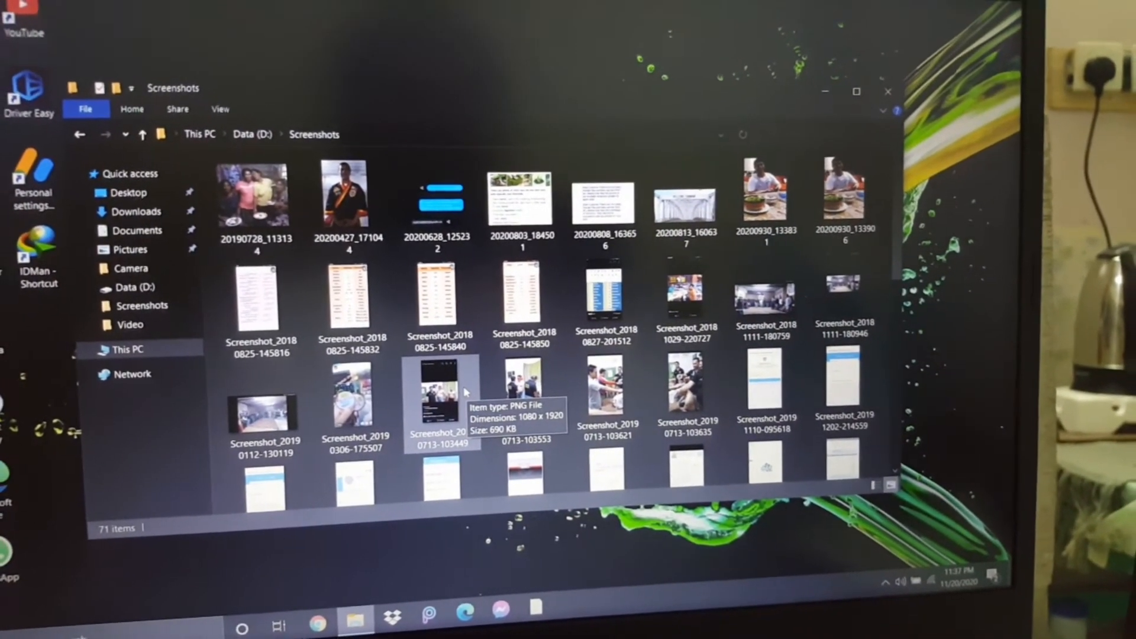
pyautogui.scroll(-3)
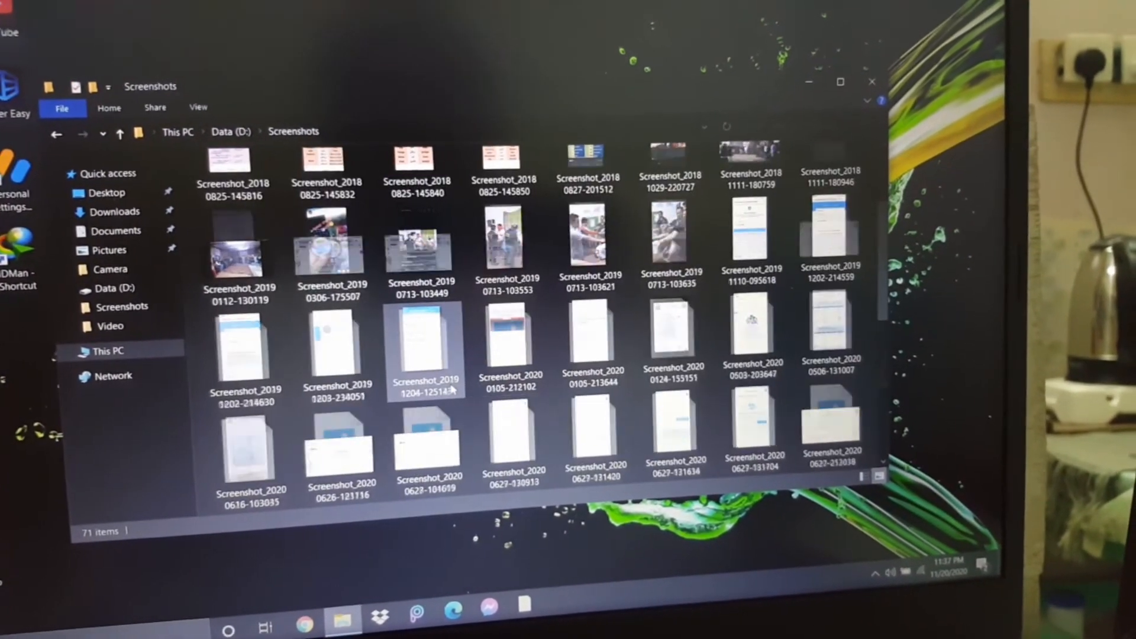
pyautogui.scroll(-3)
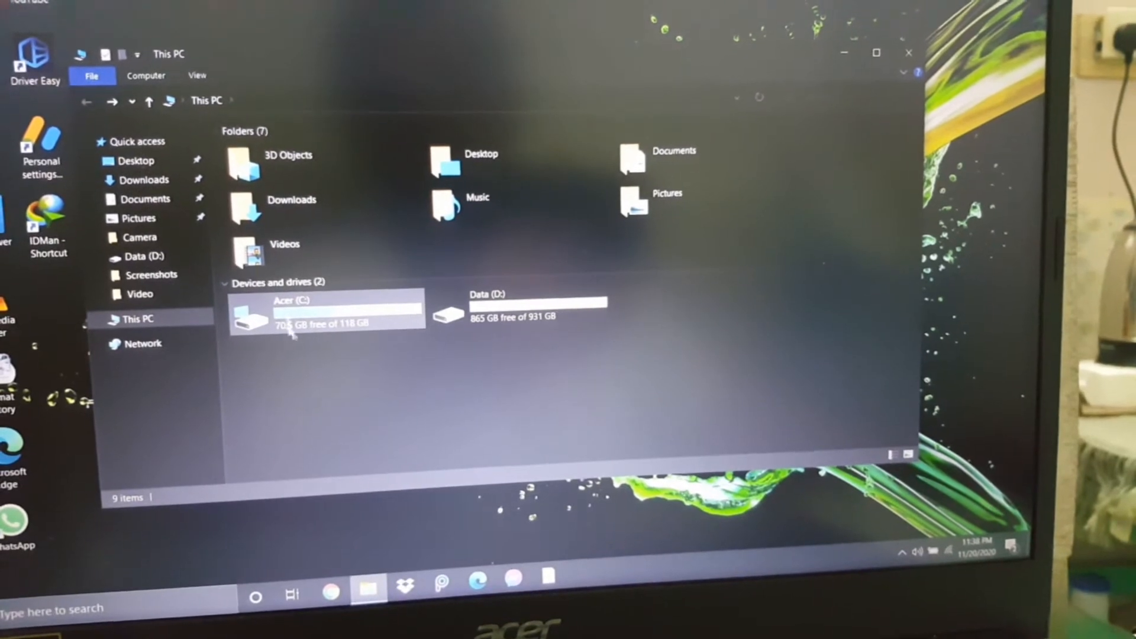
# Step: From This PC, open Pictures and its Screenshots folder showing Screenshot (3) and (4)
pyautogui.doubleClick(315, 314)
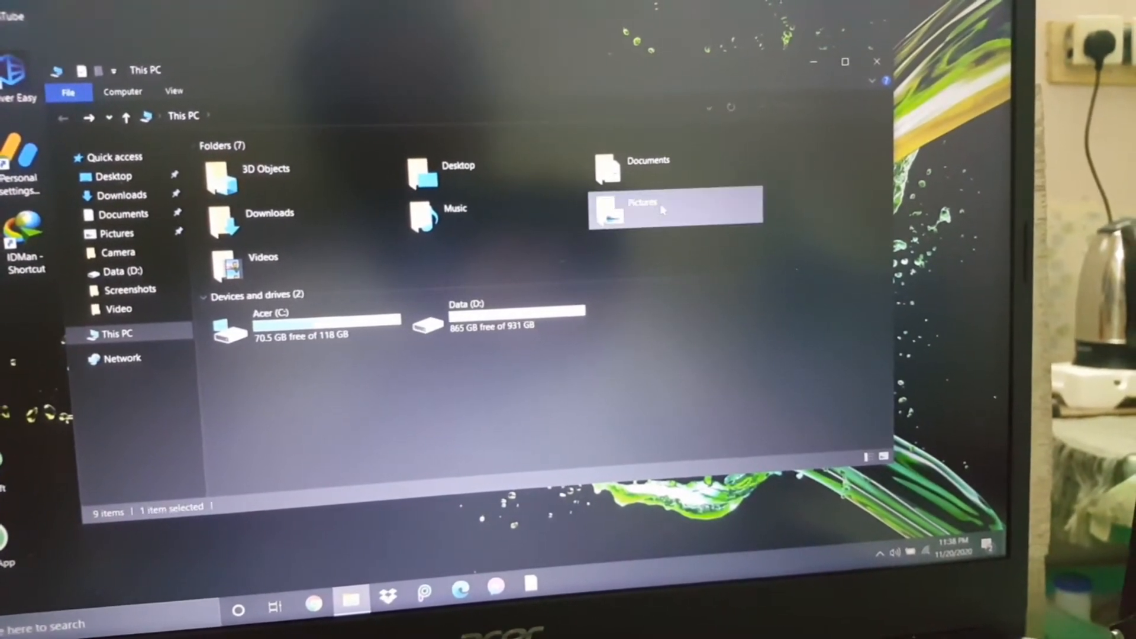
pyautogui.doubleClick(641, 211)
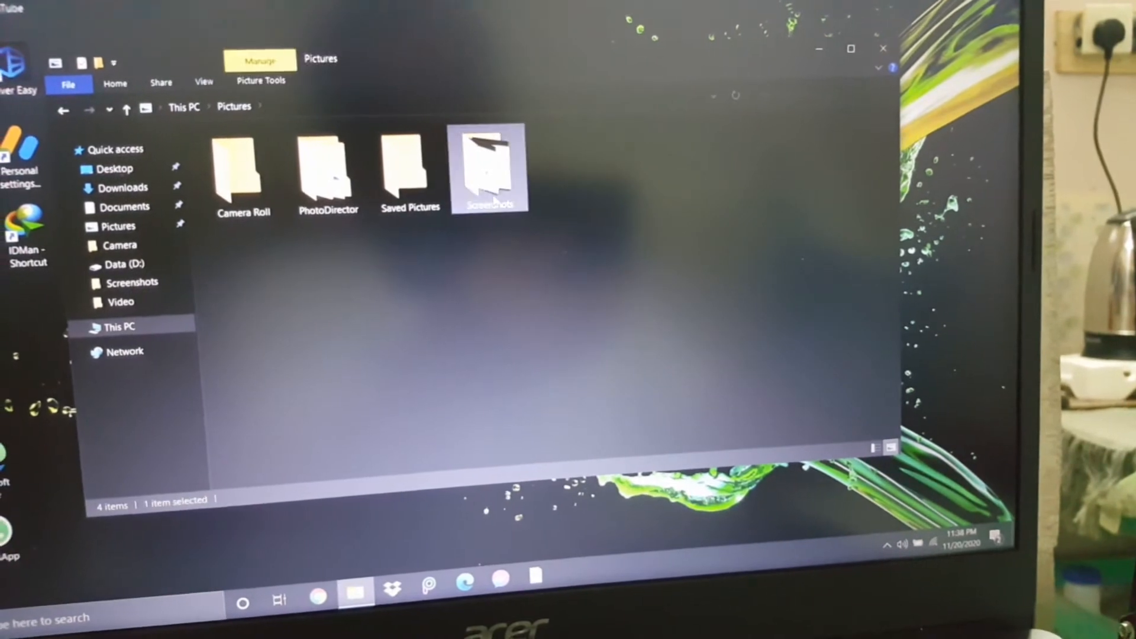
pyautogui.doubleClick(489, 168)
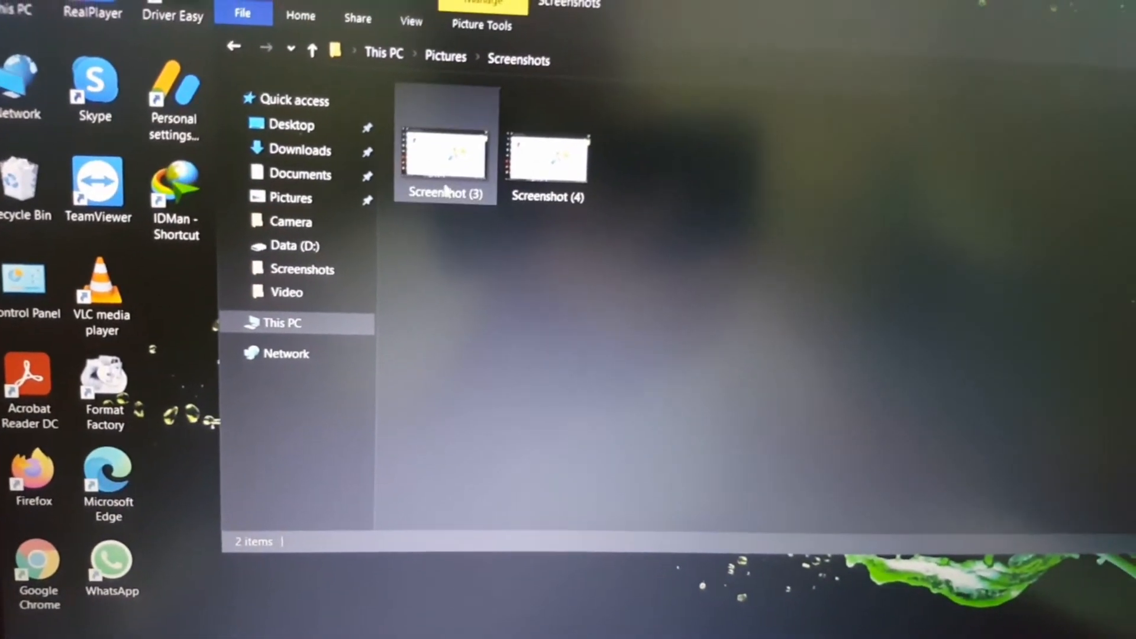
pyautogui.click(444, 160)
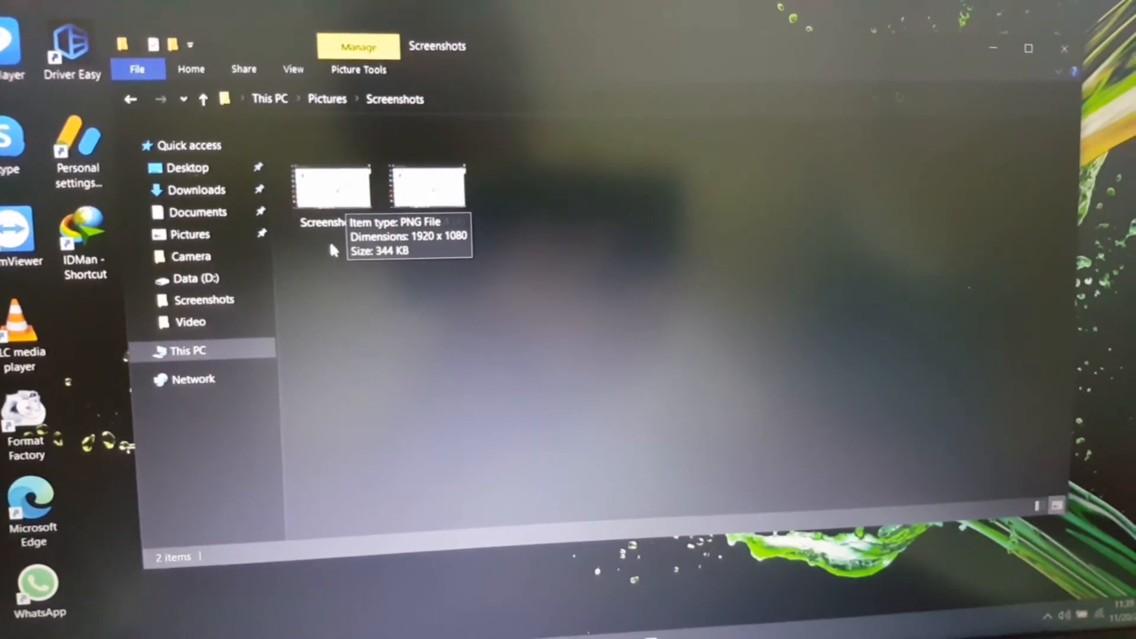
pyautogui.click(326, 187)
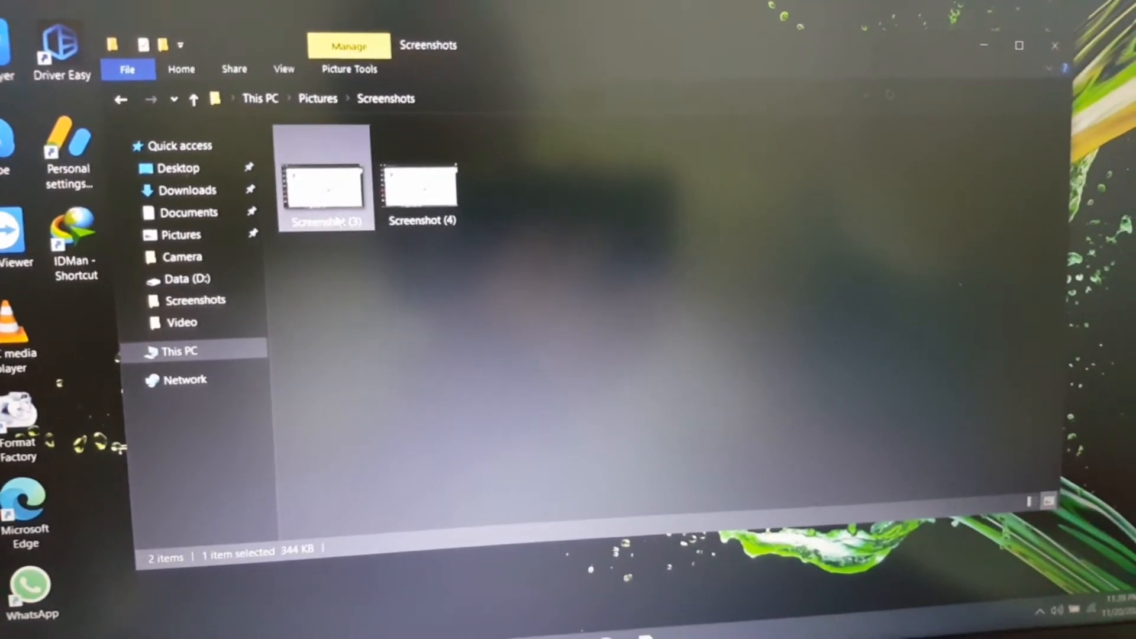
pyautogui.rightClick(324, 184)
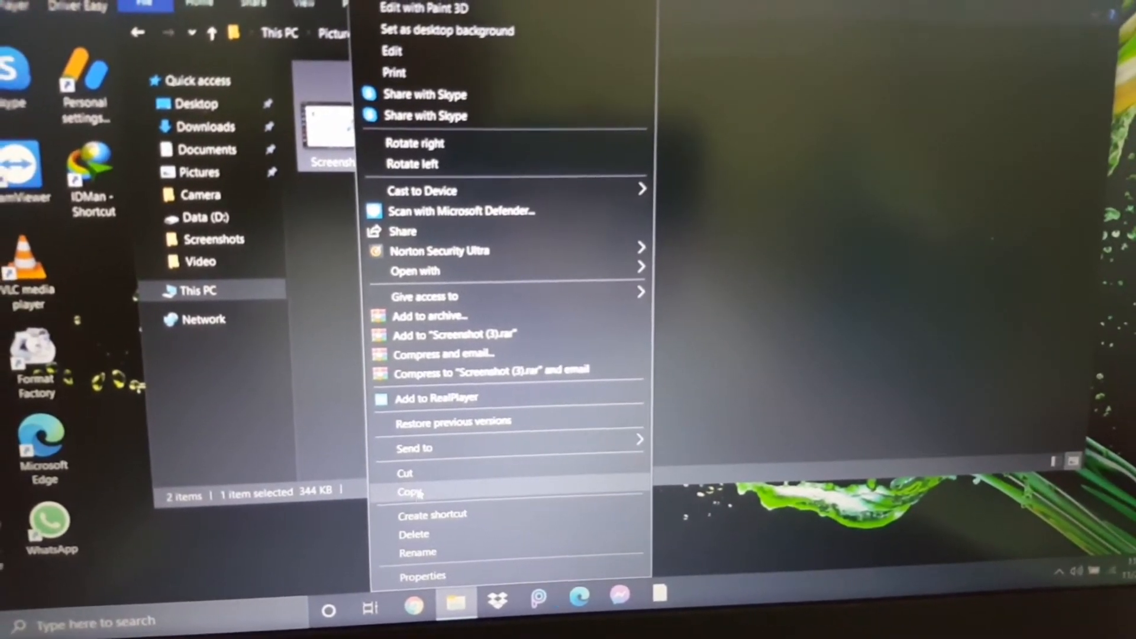
pyautogui.click(407, 492)
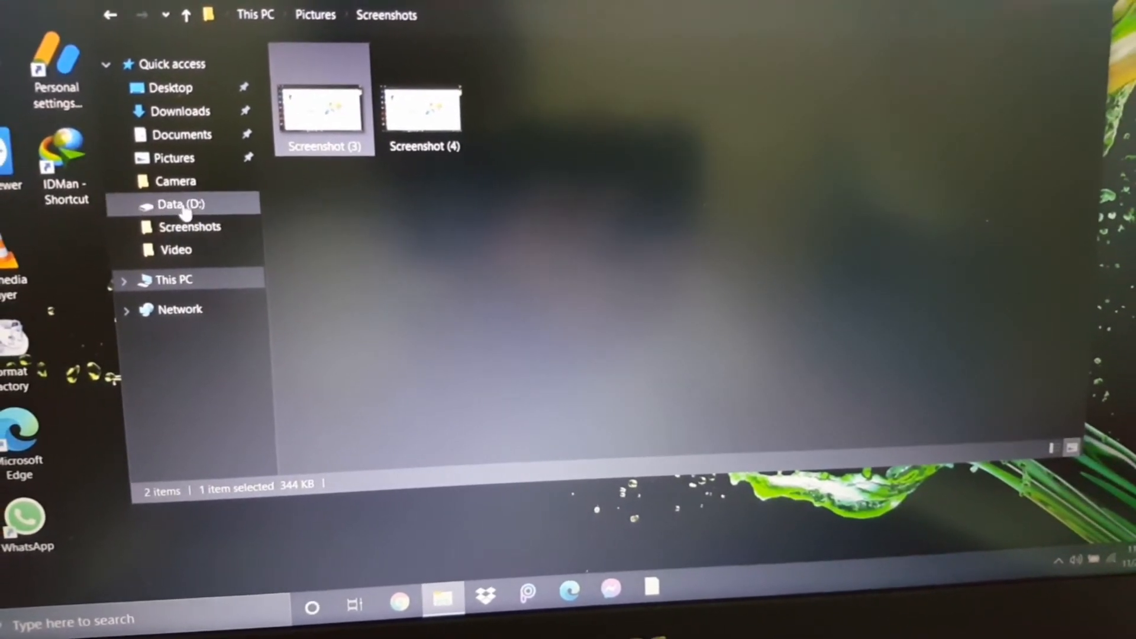
# Step: Go to the Data (D:) root and paste Screenshot (3) there, making 19 items
pyautogui.click(174, 203)
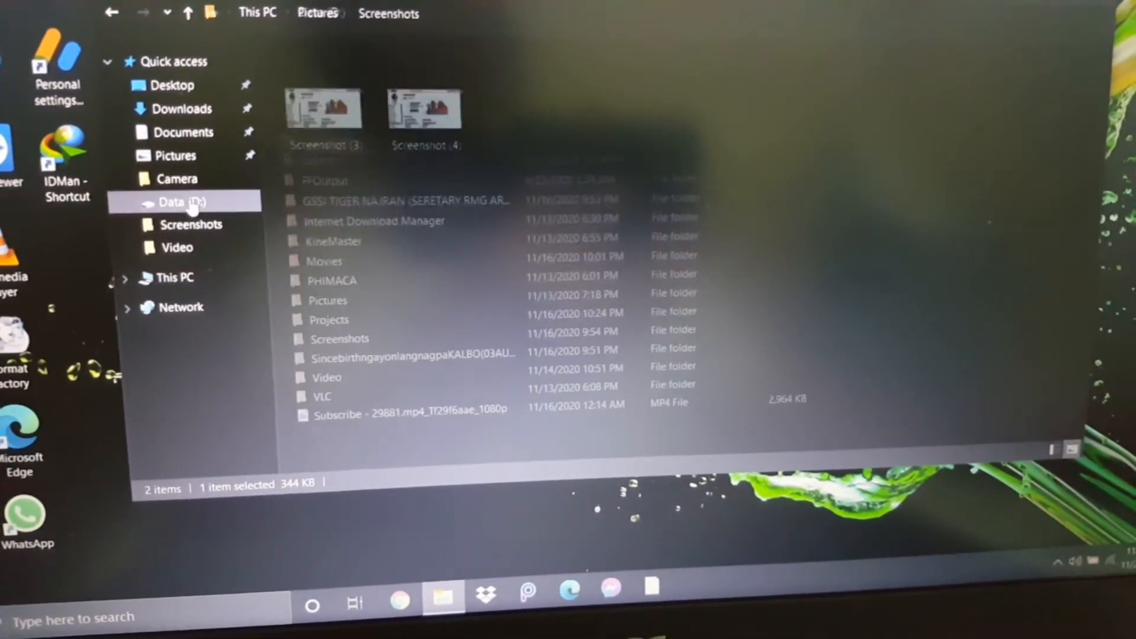
pyautogui.click(170, 201)
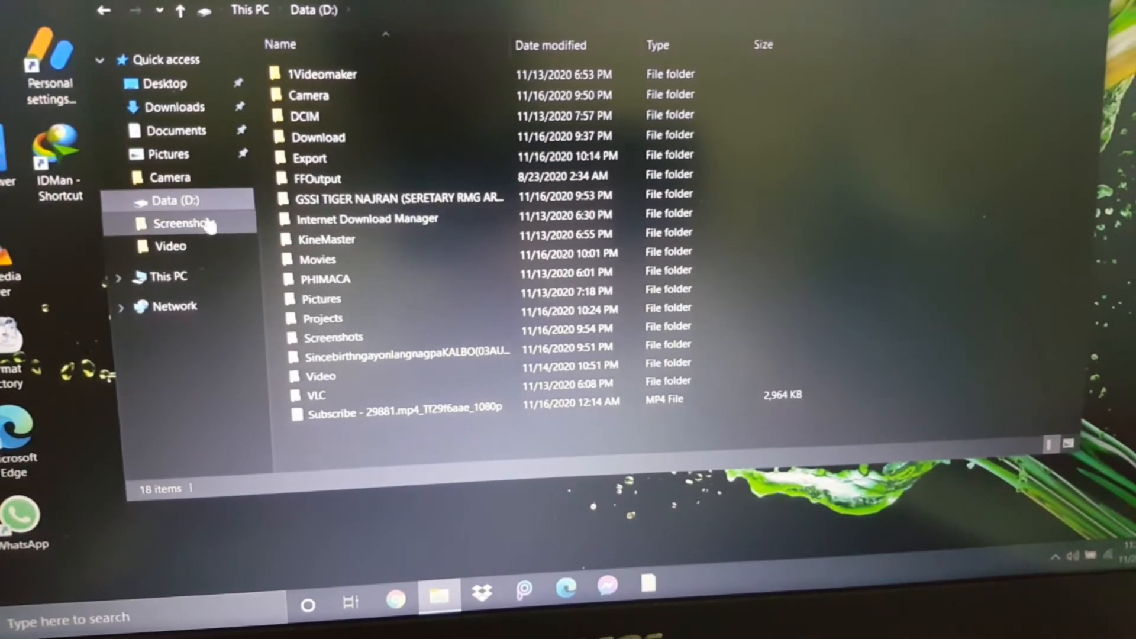
pyautogui.click(326, 239)
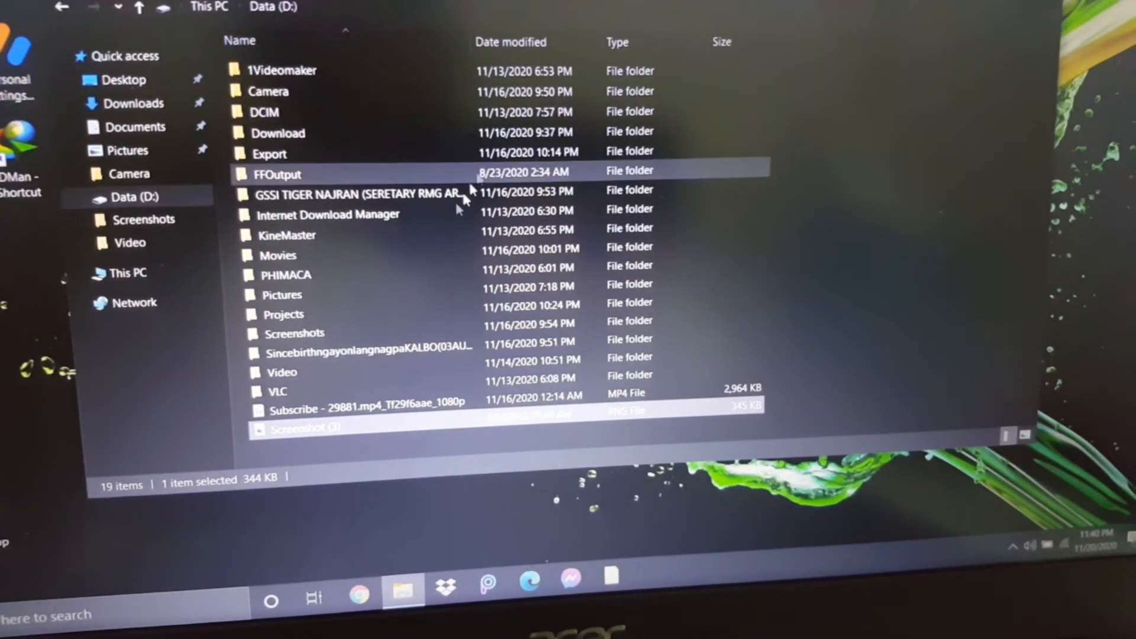
pyautogui.moveTo(57, 11)
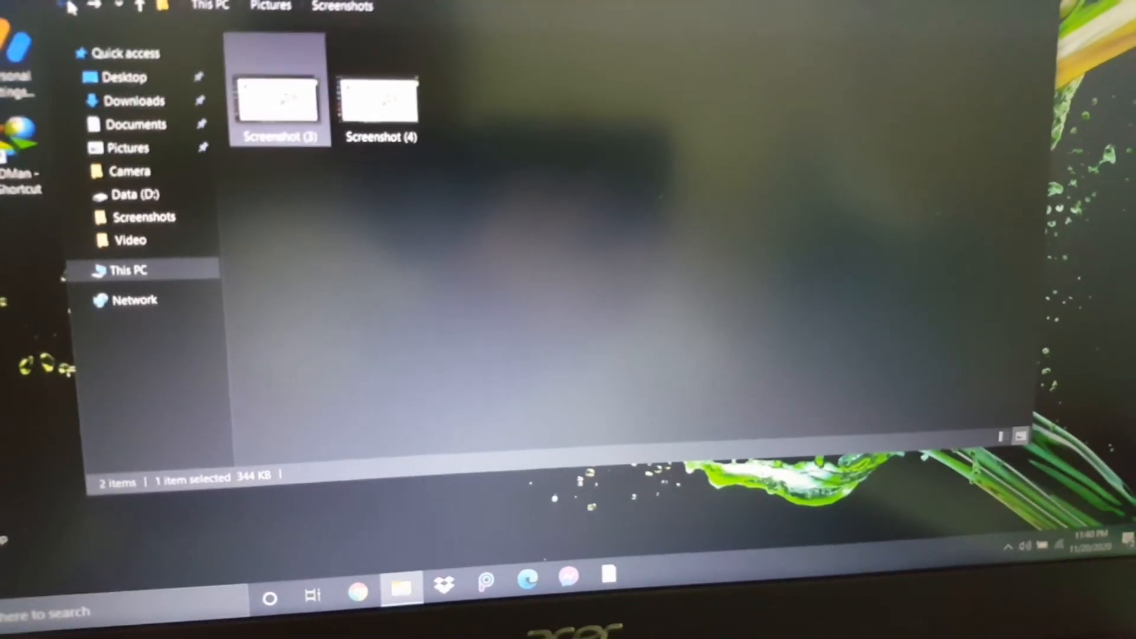
# Step: Step back through the Desktop folder and go up to This PC
pyautogui.click(123, 269)
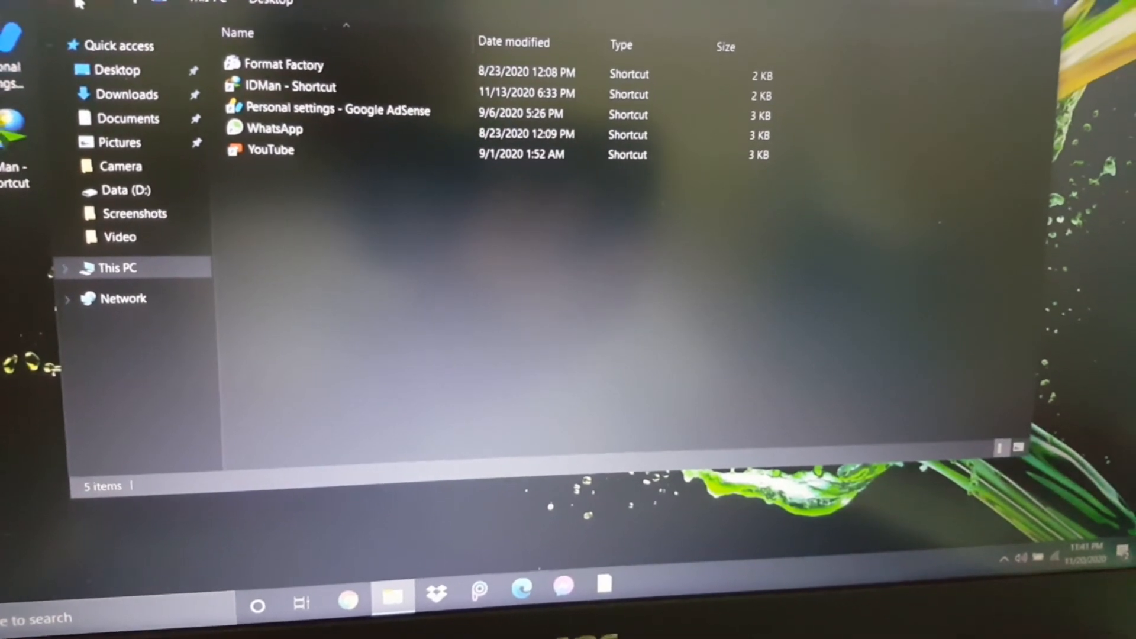
pyautogui.click(116, 267)
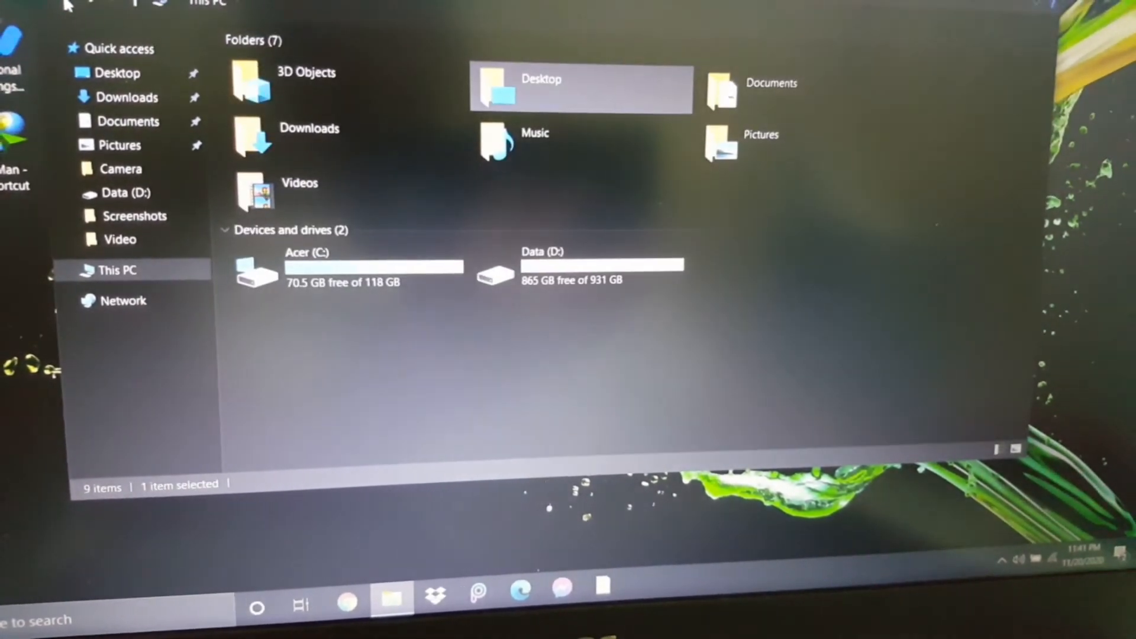